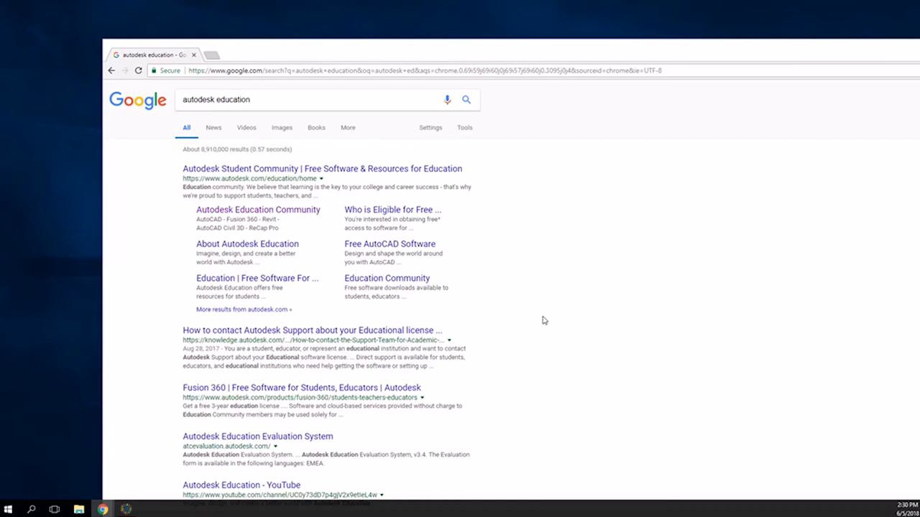
mouse_move(444, 83)
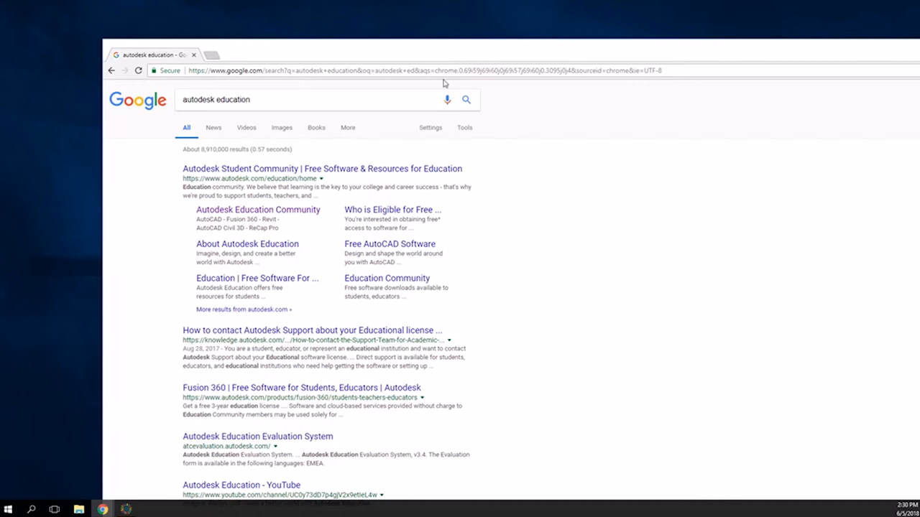
mouse_move(448, 53)
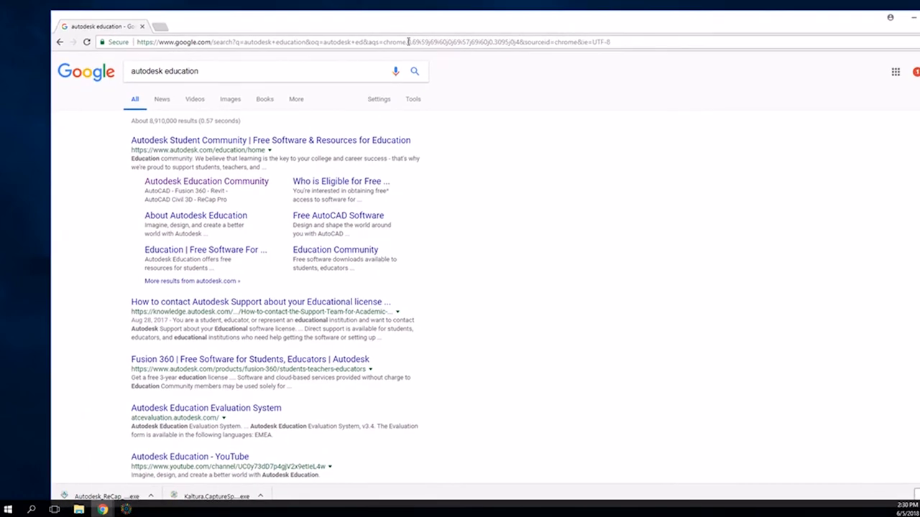
mouse_move(424, 186)
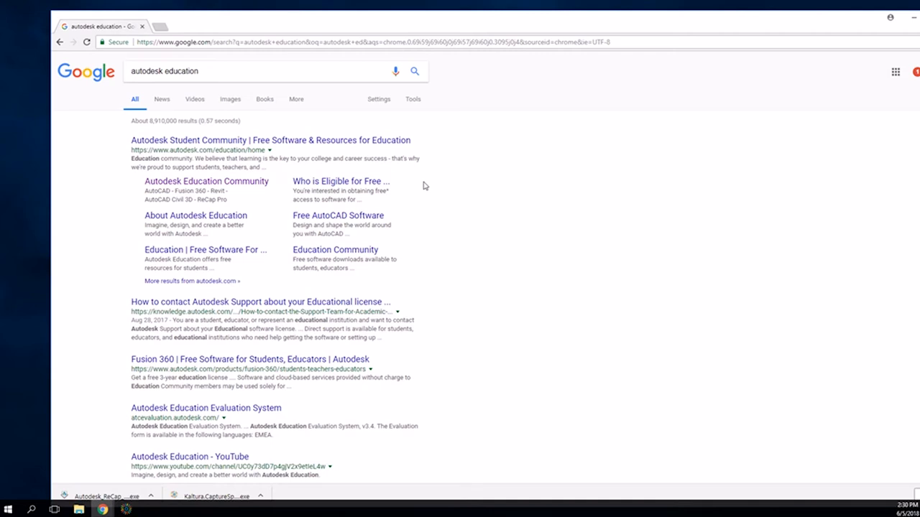
mouse_move(422, 205)
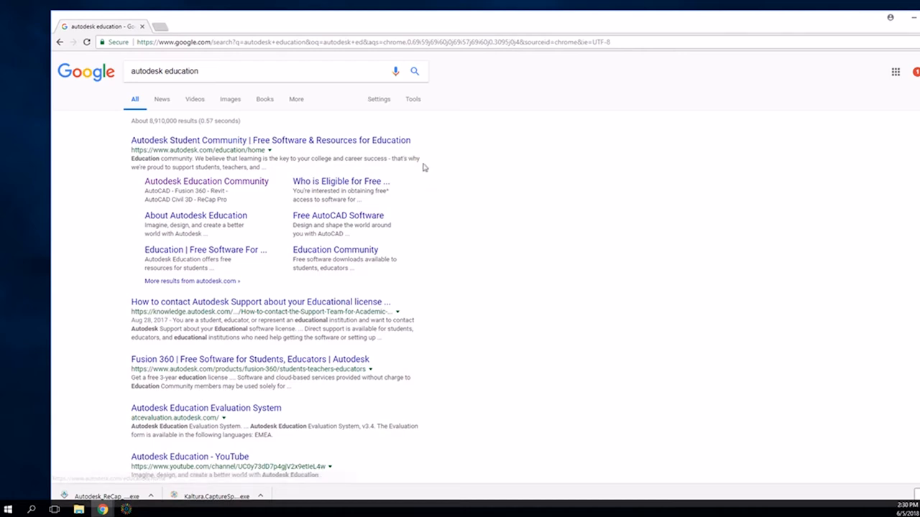
mouse_move(337, 181)
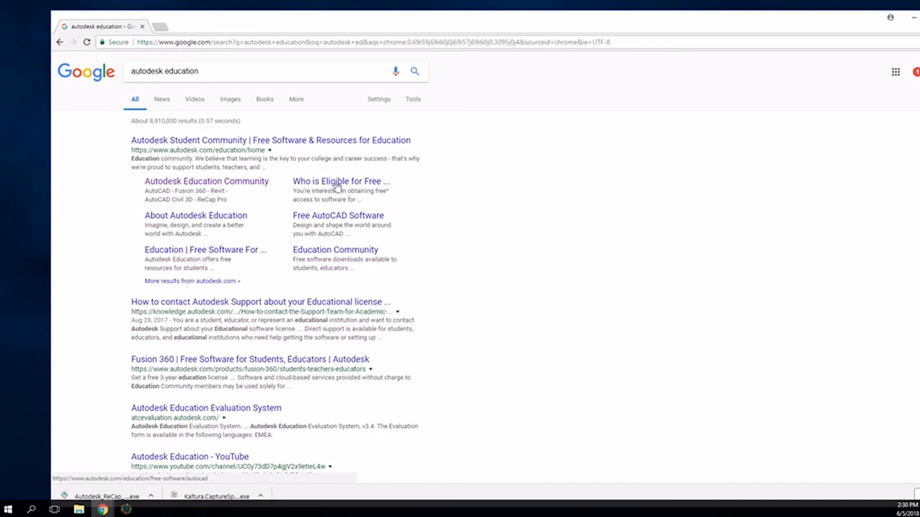
mouse_move(282, 175)
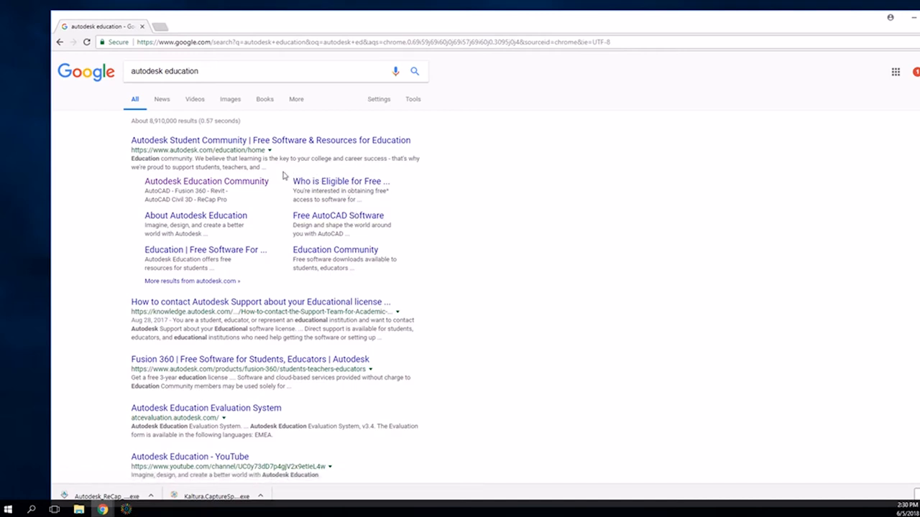
mouse_move(267, 193)
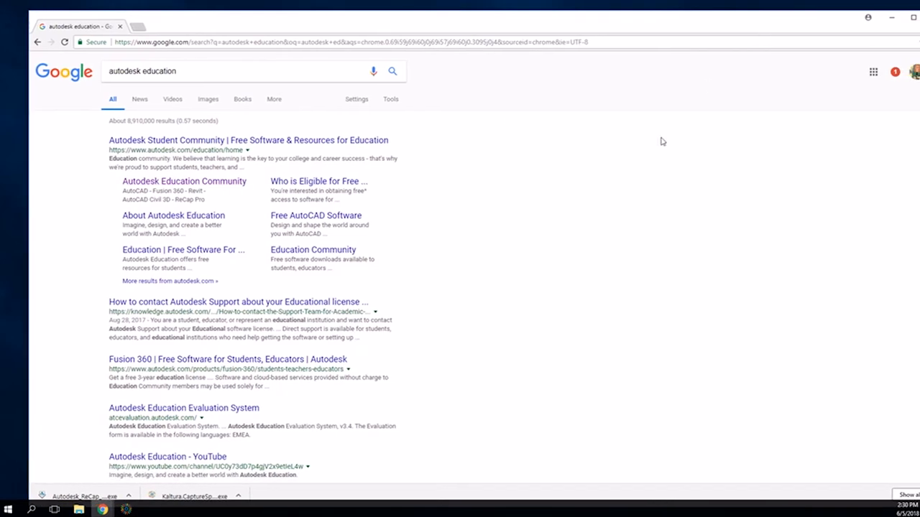
mouse_move(568, 181)
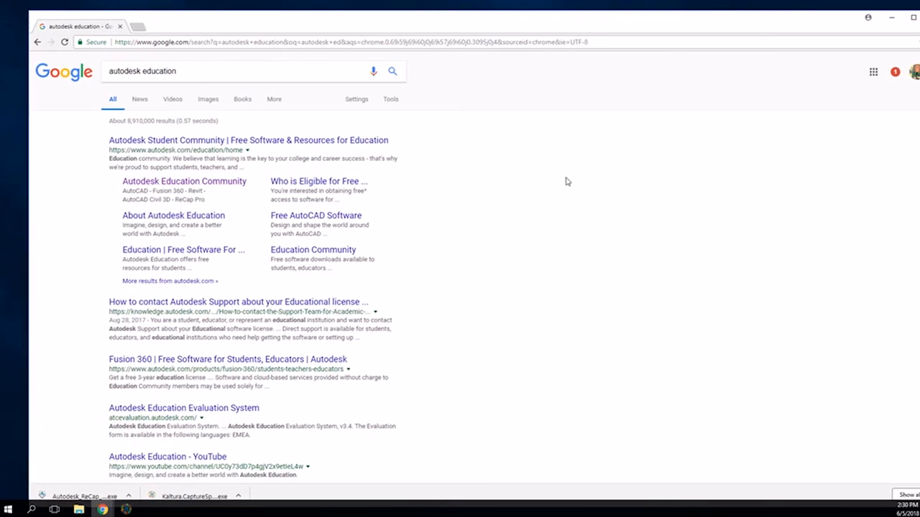
mouse_move(550, 178)
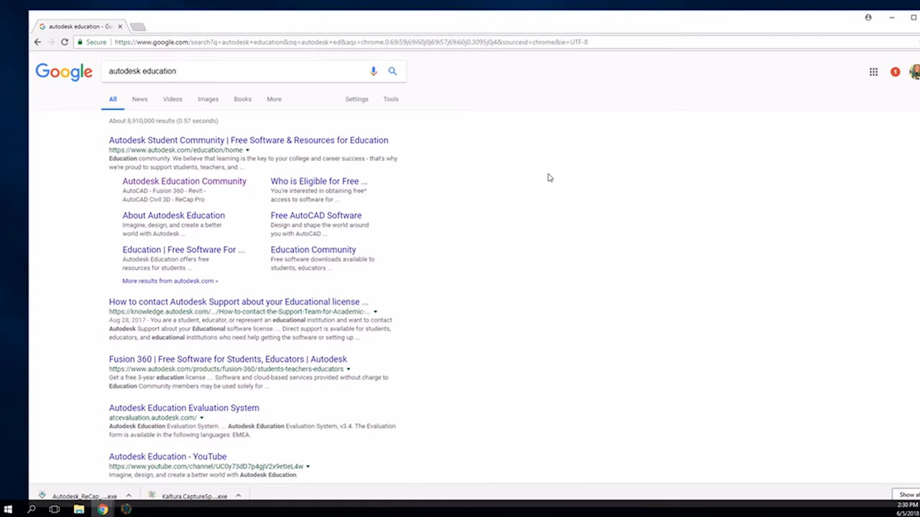
mouse_move(536, 176)
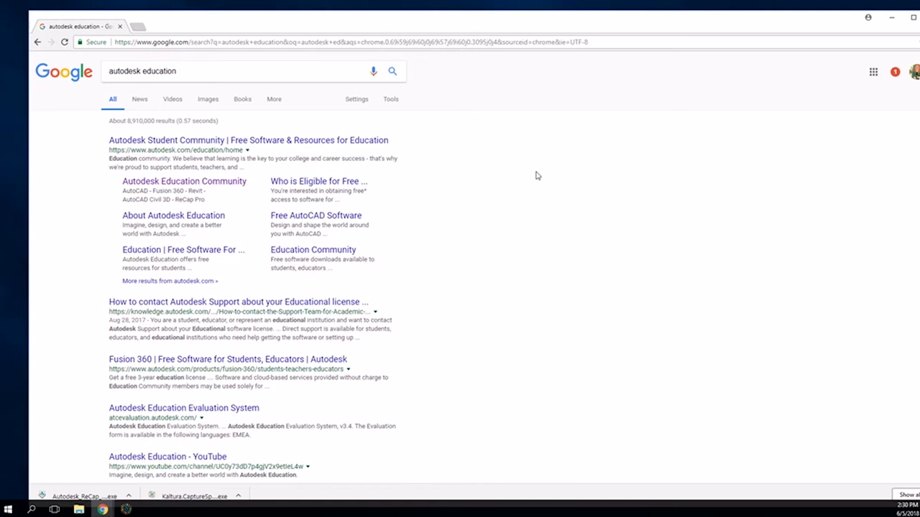
mouse_move(435, 194)
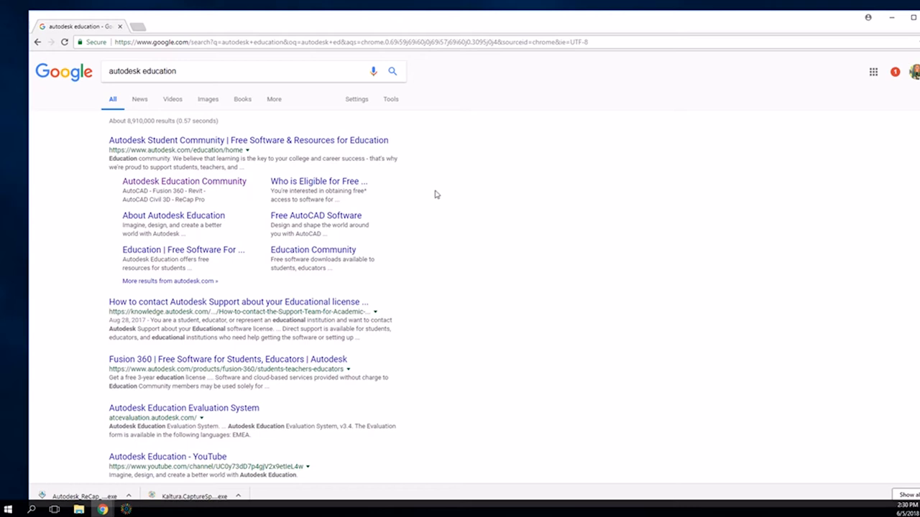
mouse_move(431, 197)
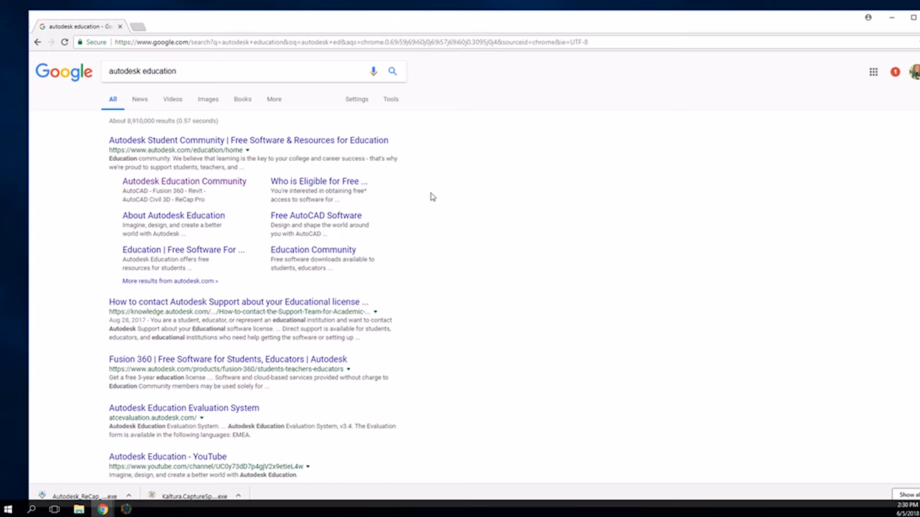
mouse_move(160, 211)
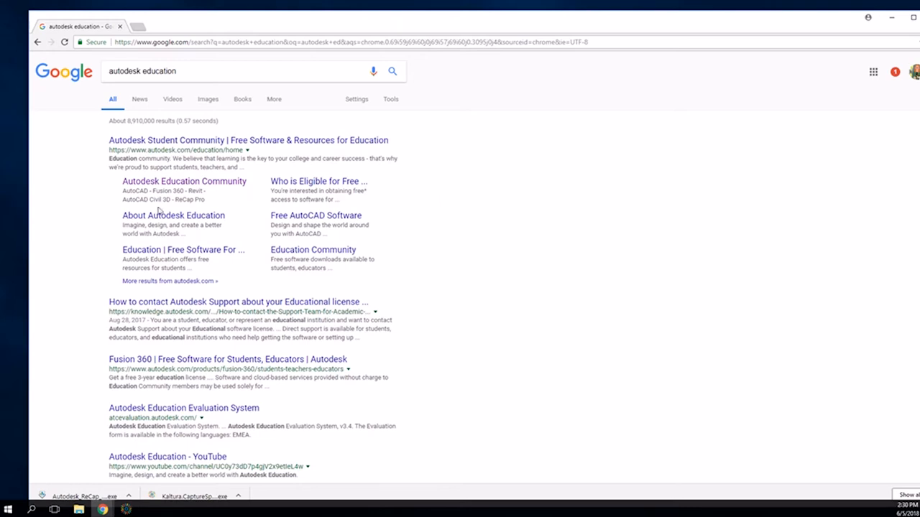
mouse_move(184, 181)
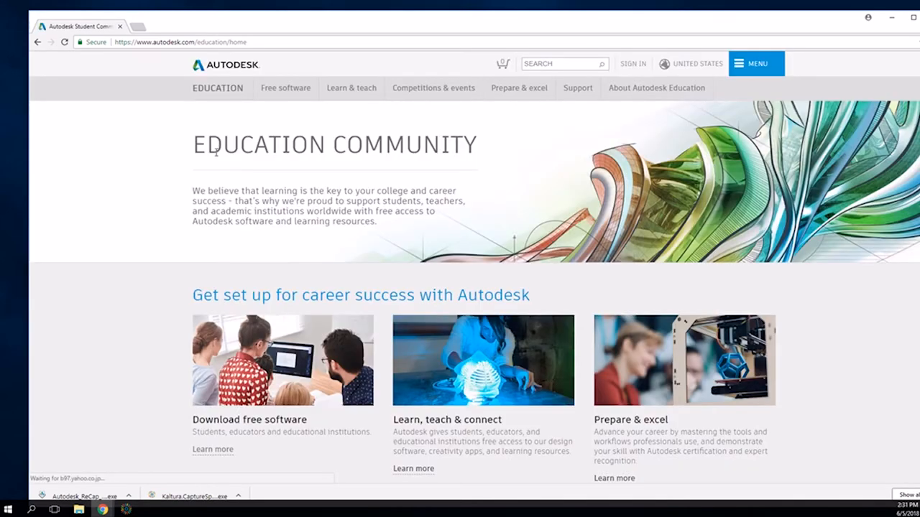
mouse_move(270, 77)
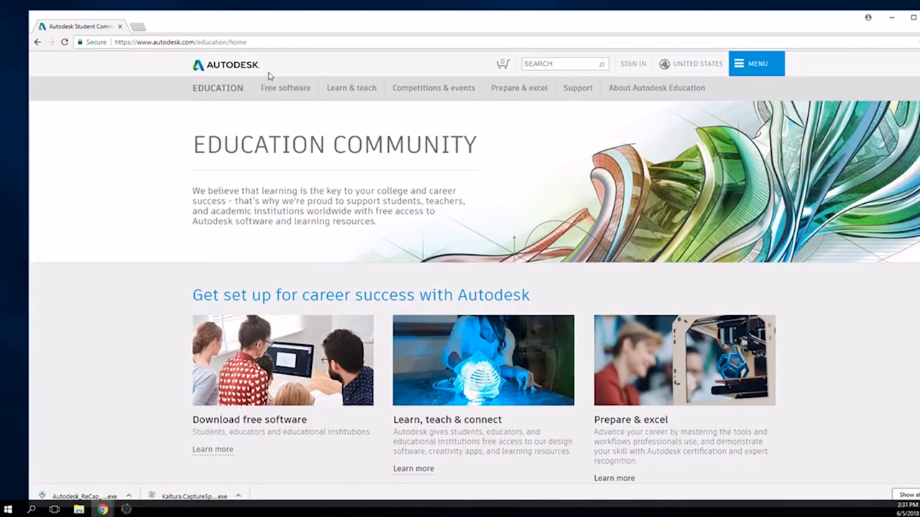
Follow the Education Community link to Autodesk Design Academy at academy.autodesk.com.
click(285, 87)
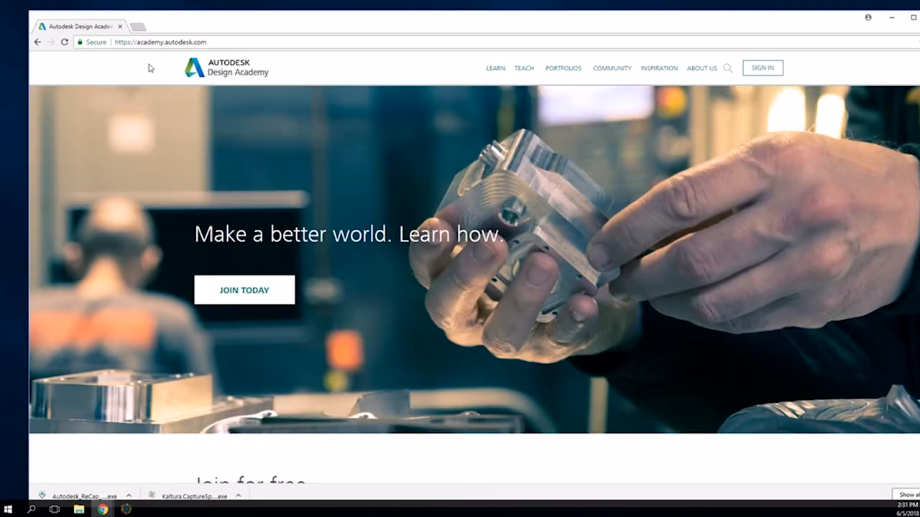
mouse_move(233, 261)
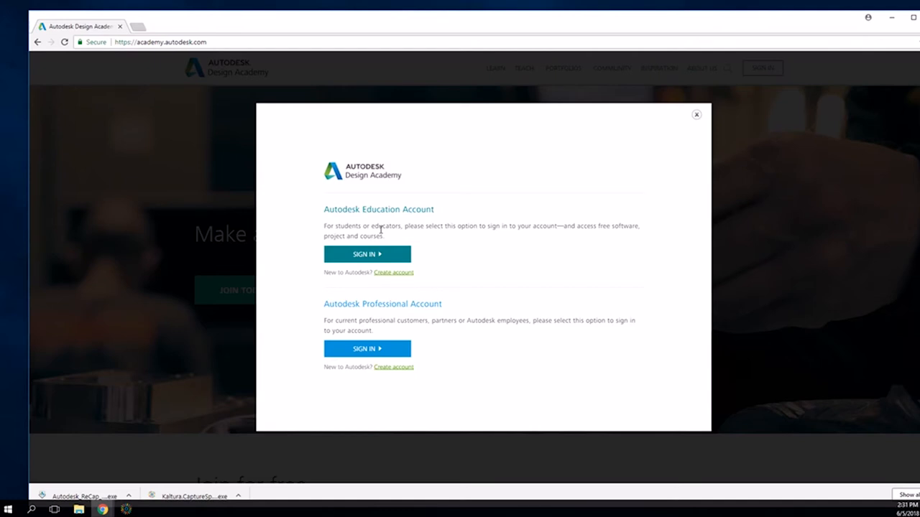
mouse_move(411, 259)
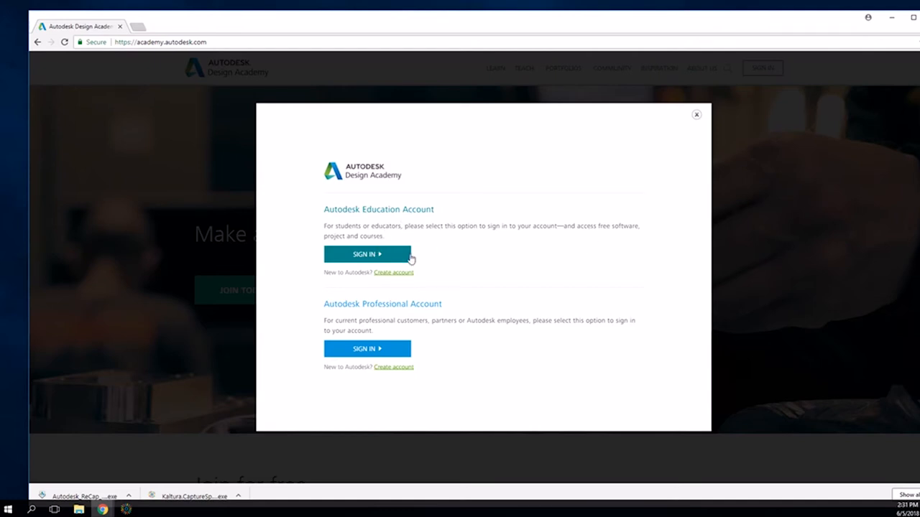
click(366, 254)
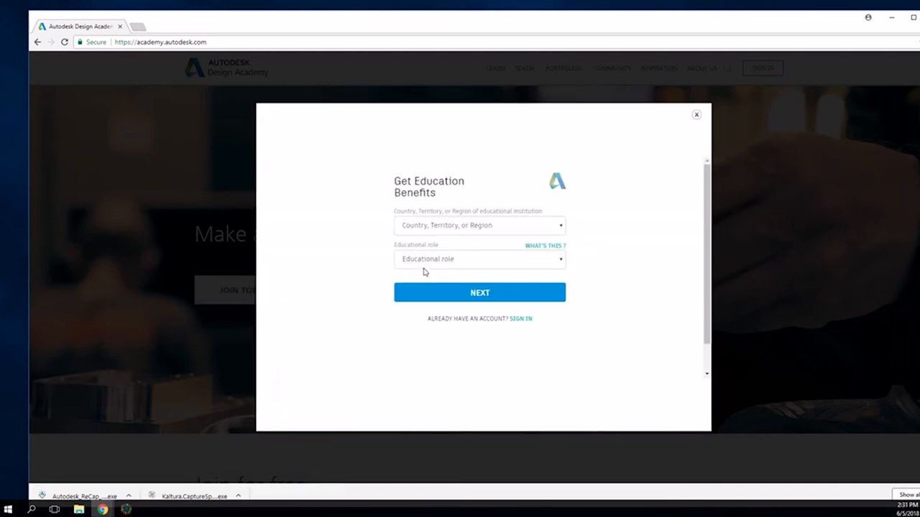
click(480, 259)
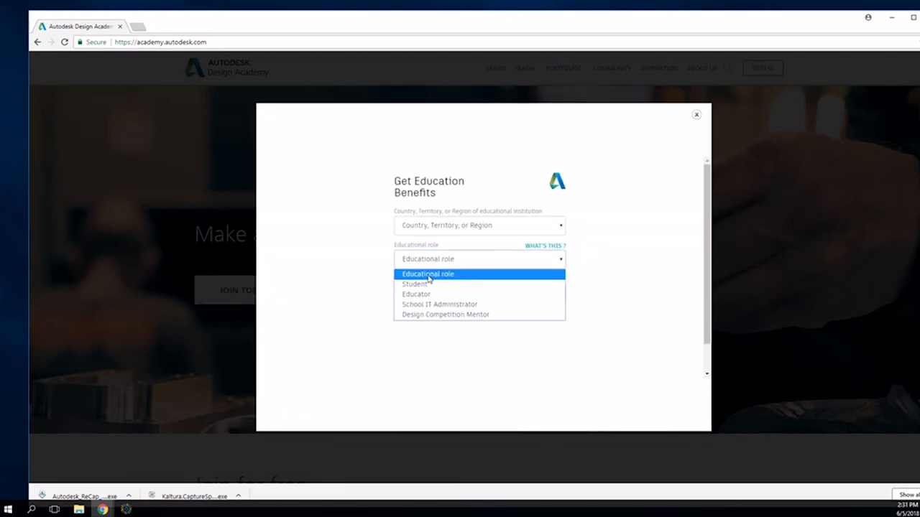
click(427, 274)
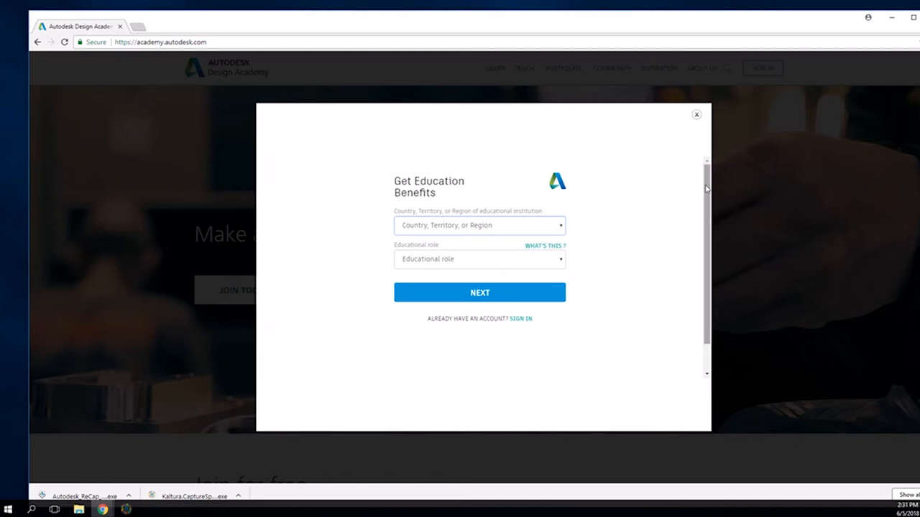
click(696, 114)
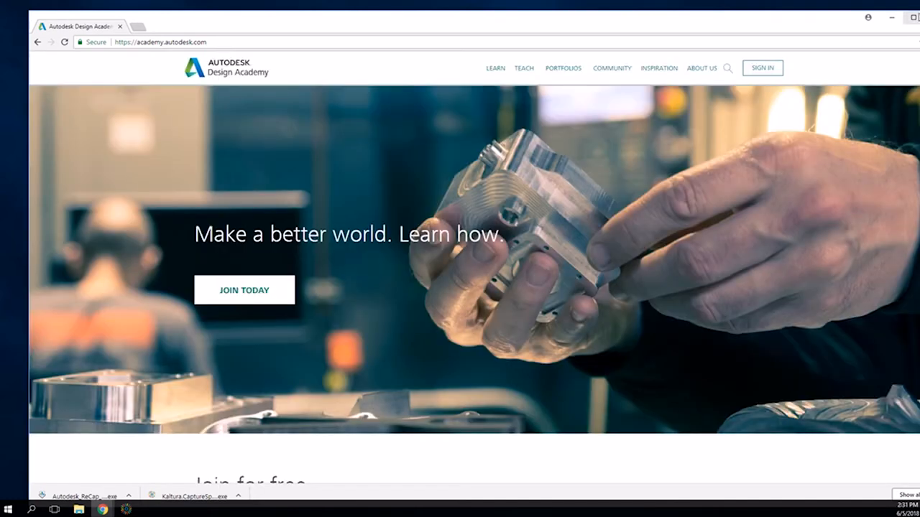
Minimize Chrome to reveal Downloads, then search Windows for 'rec' to find ReCap.
click(913, 18)
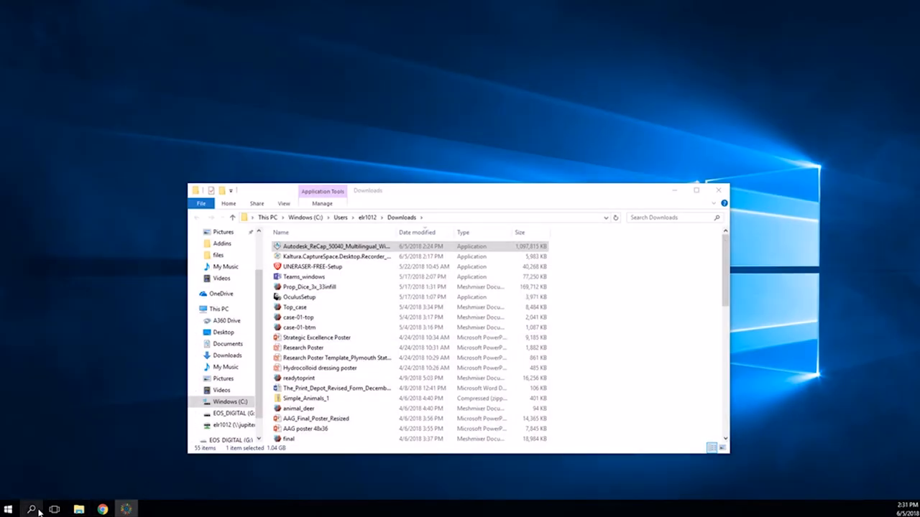
click(31, 509)
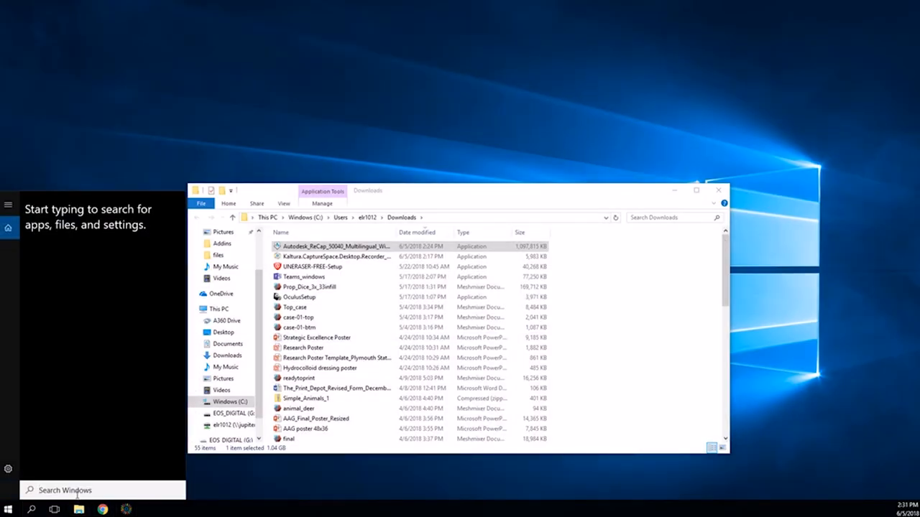
text(rec)
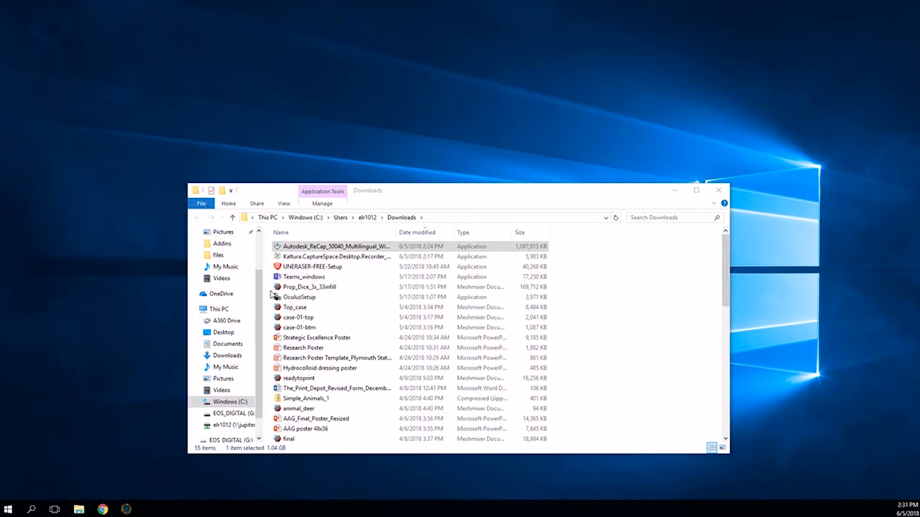
mouse_move(623, 170)
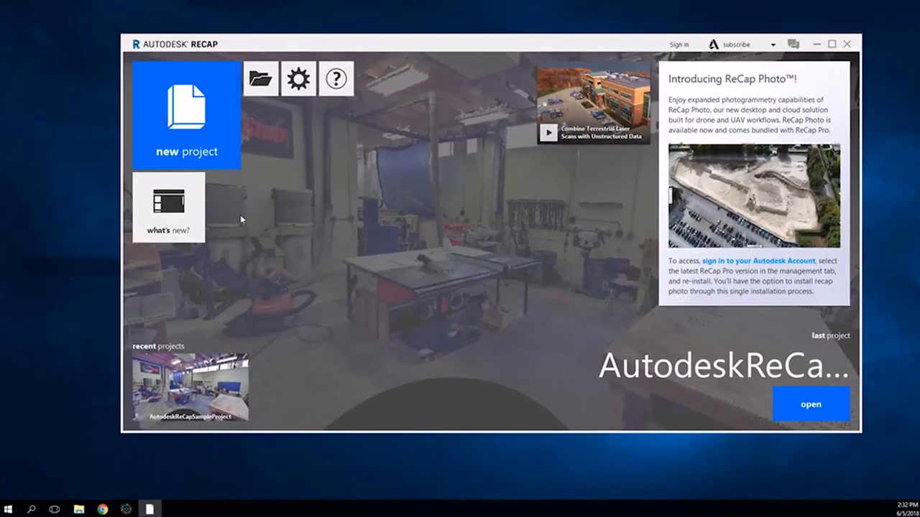
mouse_move(384, 296)
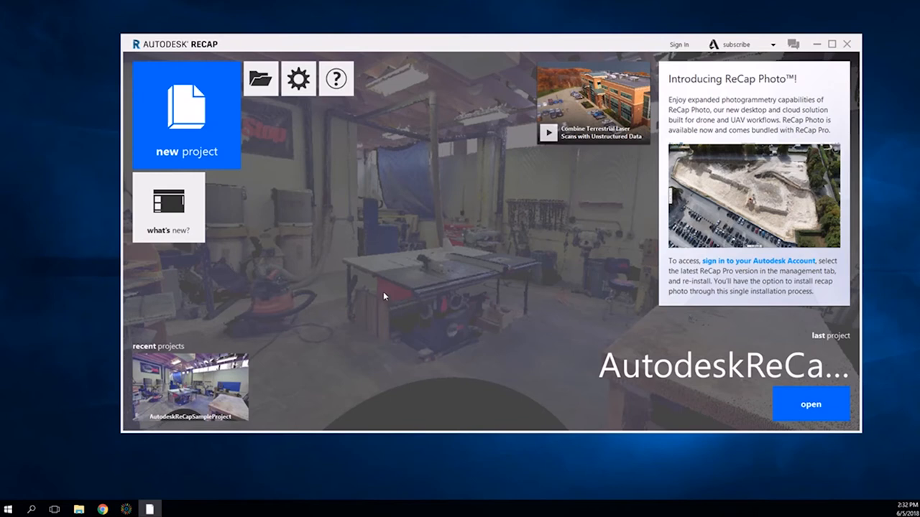
mouse_move(260, 202)
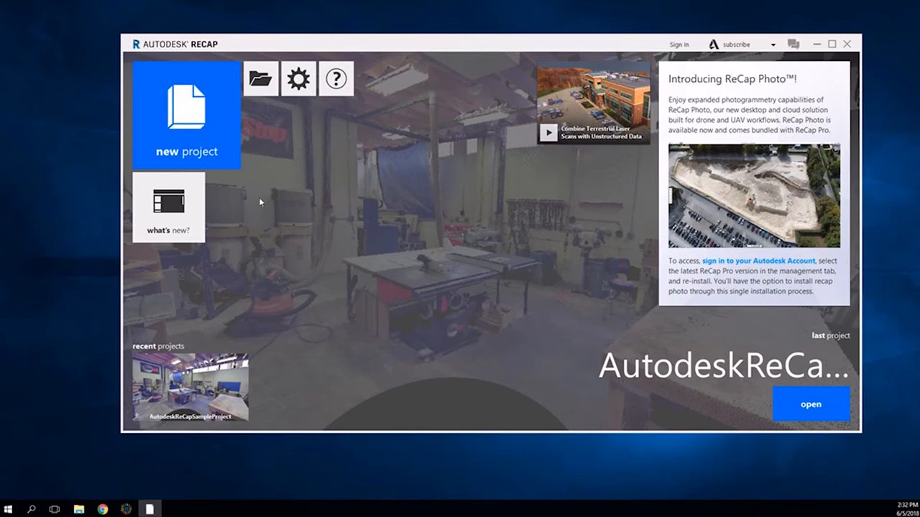
mouse_move(247, 193)
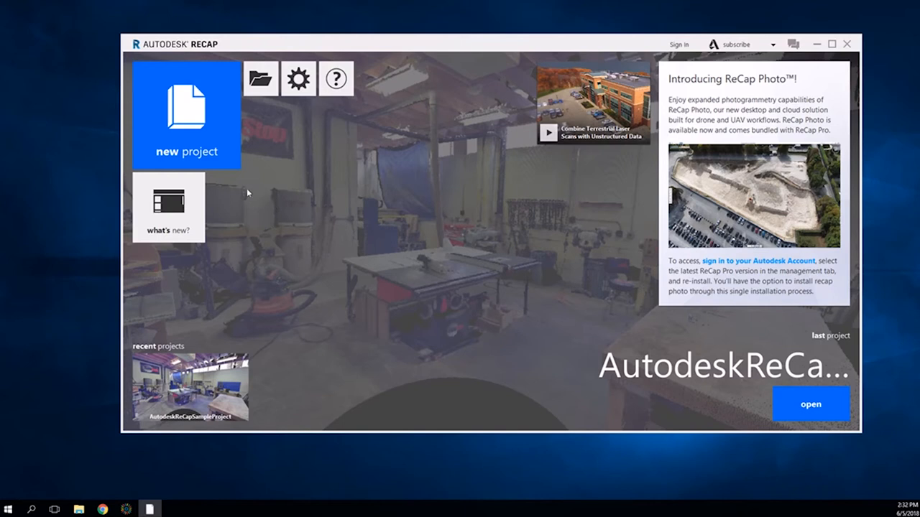
mouse_move(200, 135)
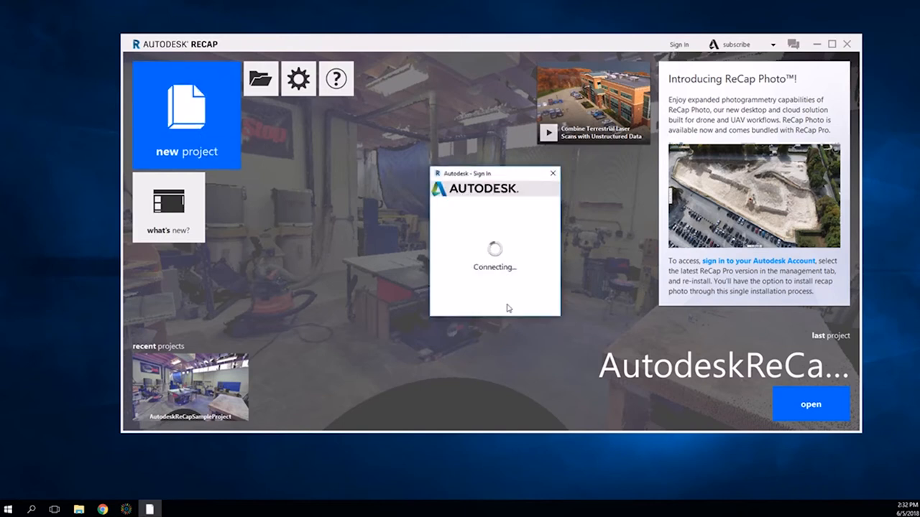
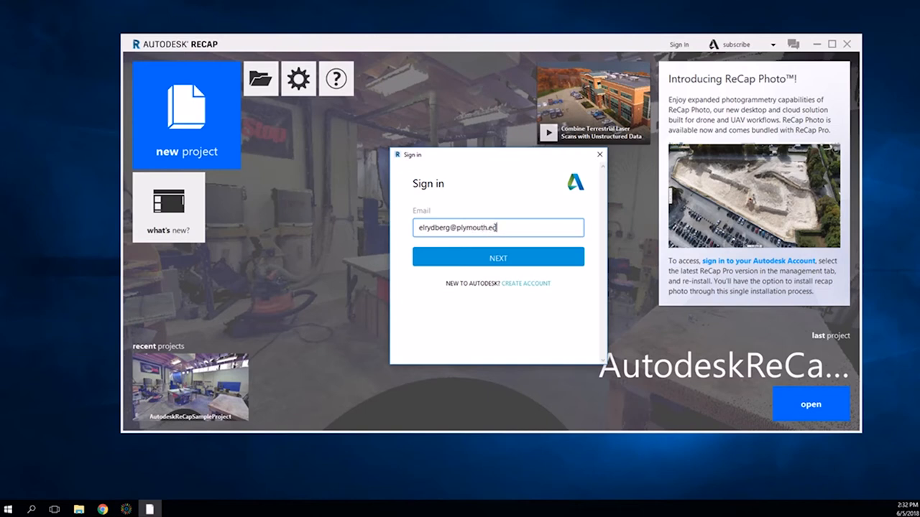
Sign in with the Autodesk email and password, skipping two-step verification setup.
click(498, 257)
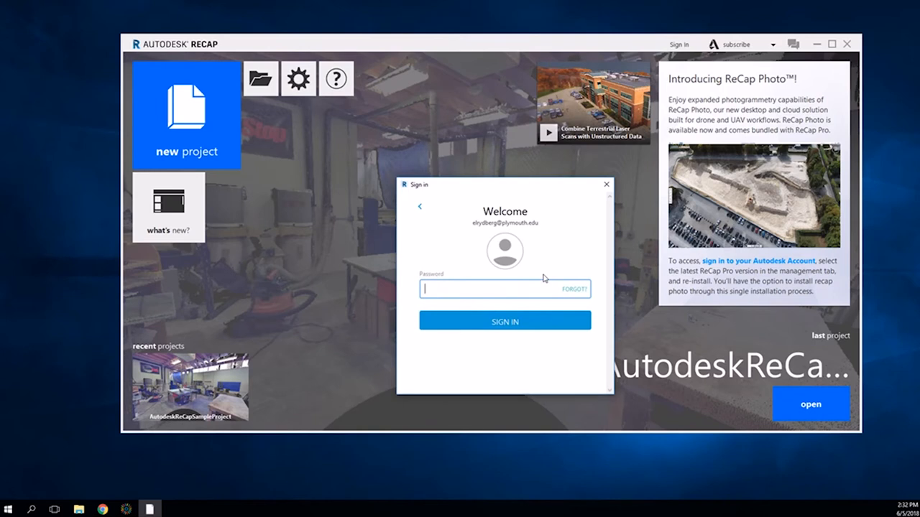
text(password)
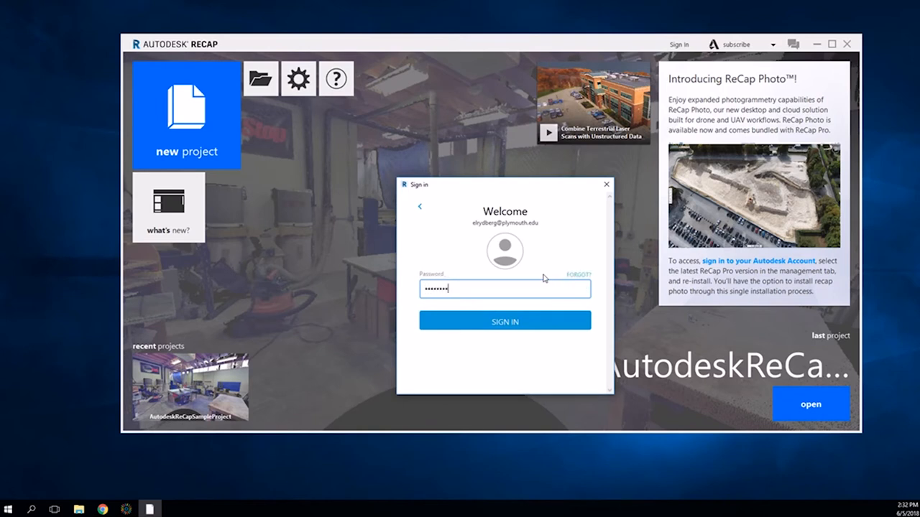
click(504, 321)
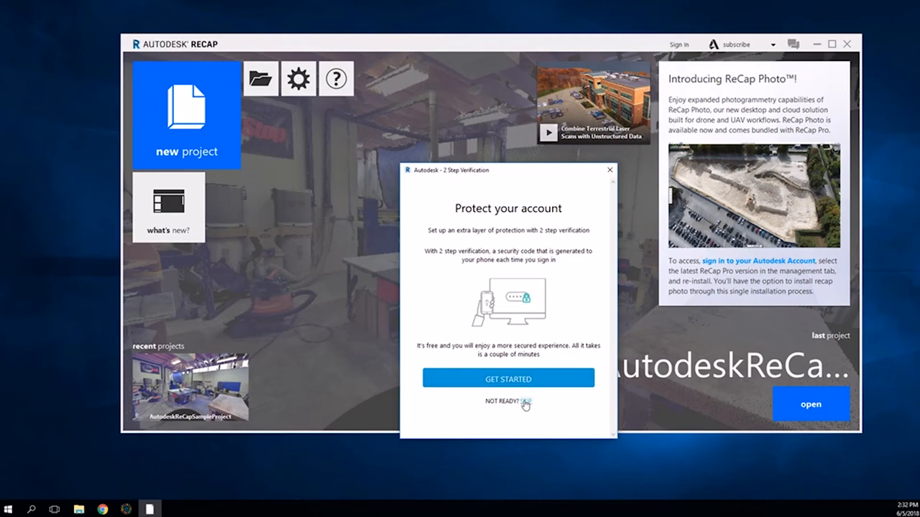
click(508, 401)
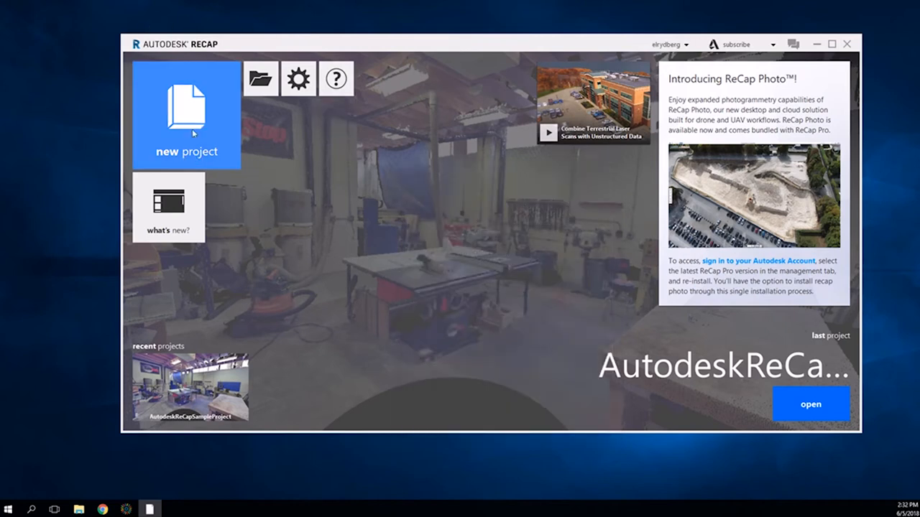
Create a New Project of type Photo to 3D to launch ReCap Photo.
click(186, 115)
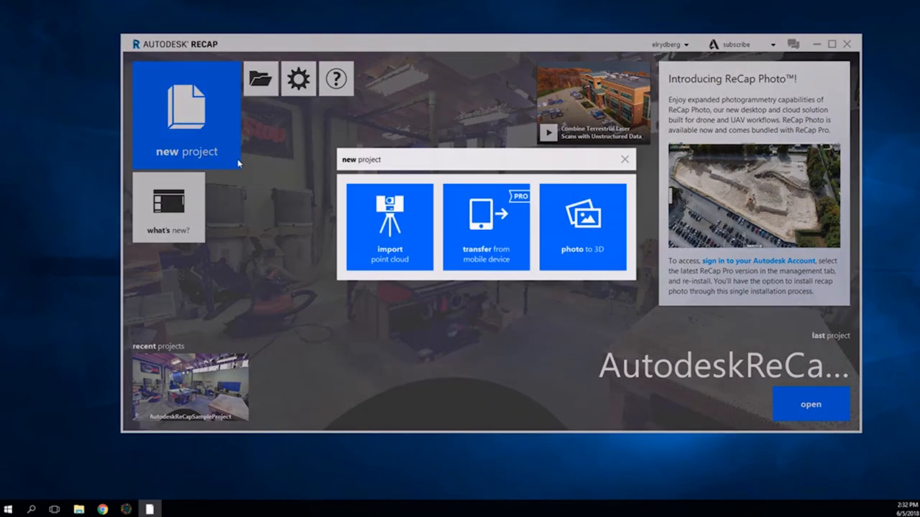
mouse_move(286, 205)
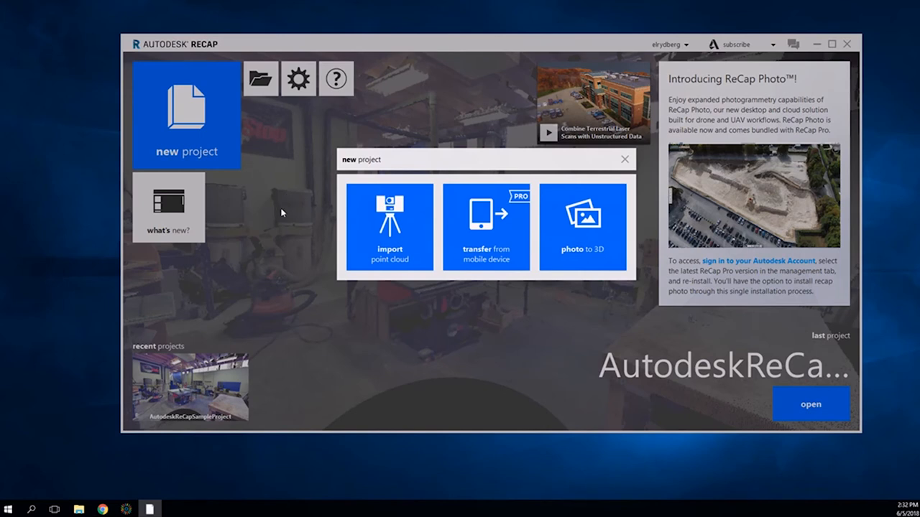
mouse_move(583, 226)
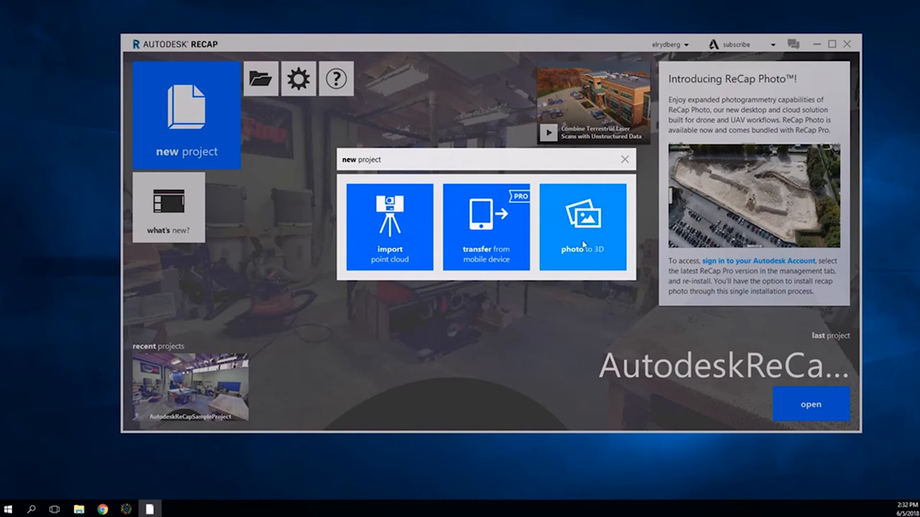
mouse_move(582, 259)
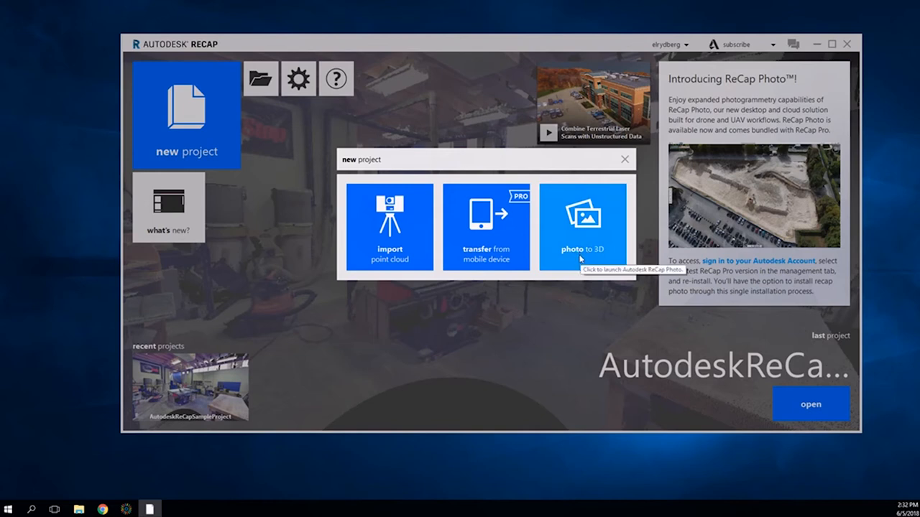
click(583, 226)
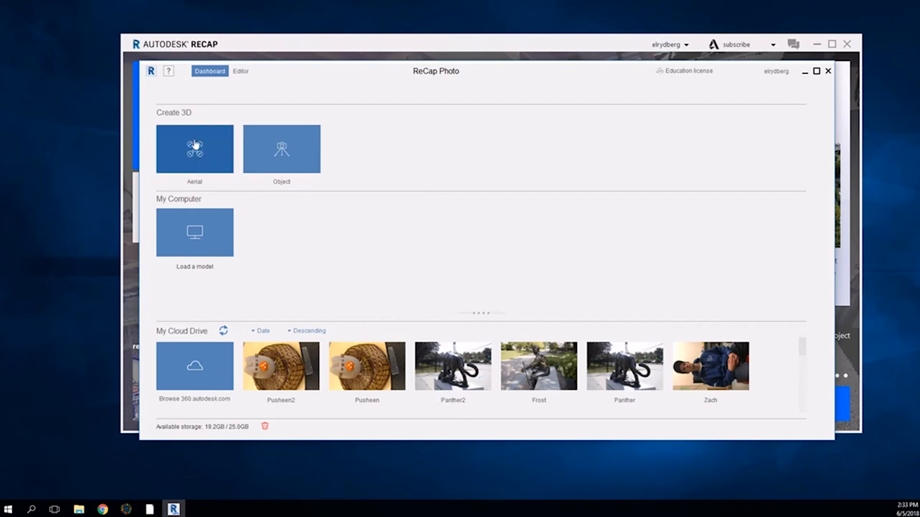
mouse_move(281, 148)
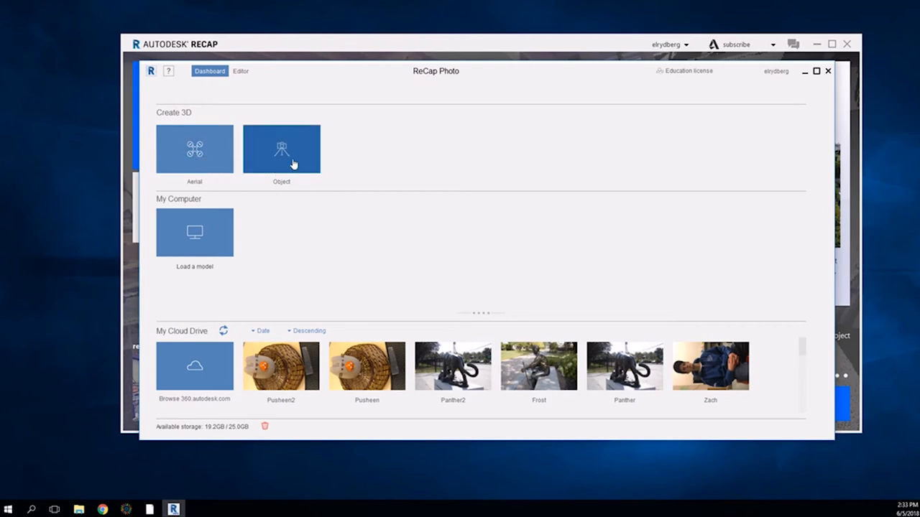
mouse_move(284, 158)
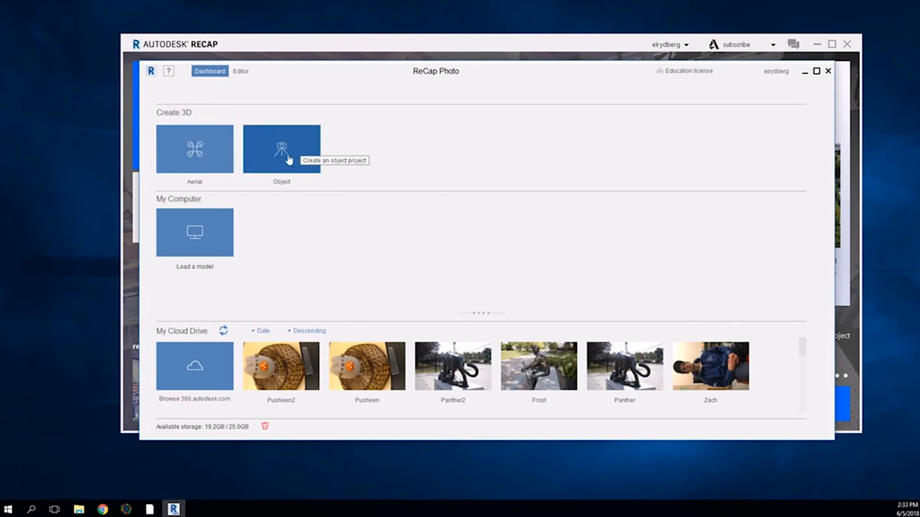
Choose Object under Create 3D on the ReCap Photo Dashboard.
click(281, 149)
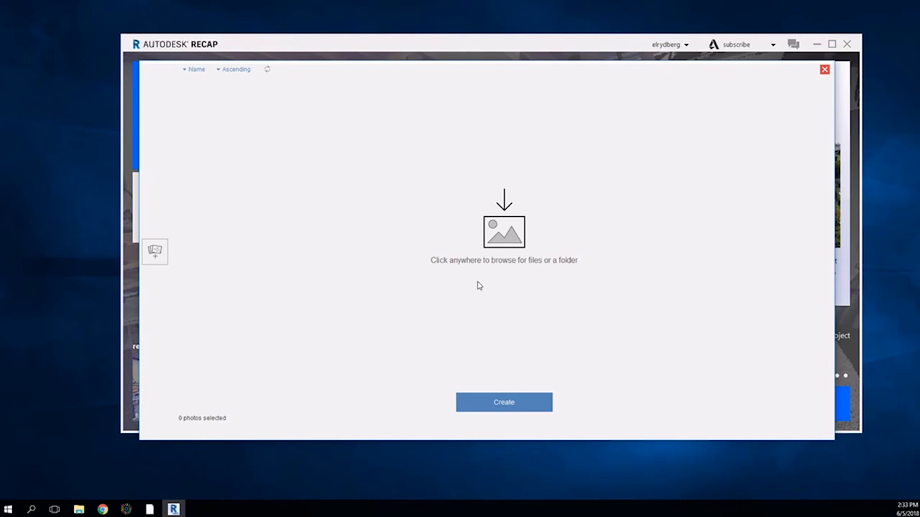
From the camera card's 100CANON folder, open photos IMG_3980 through IMG_4045.
click(504, 402)
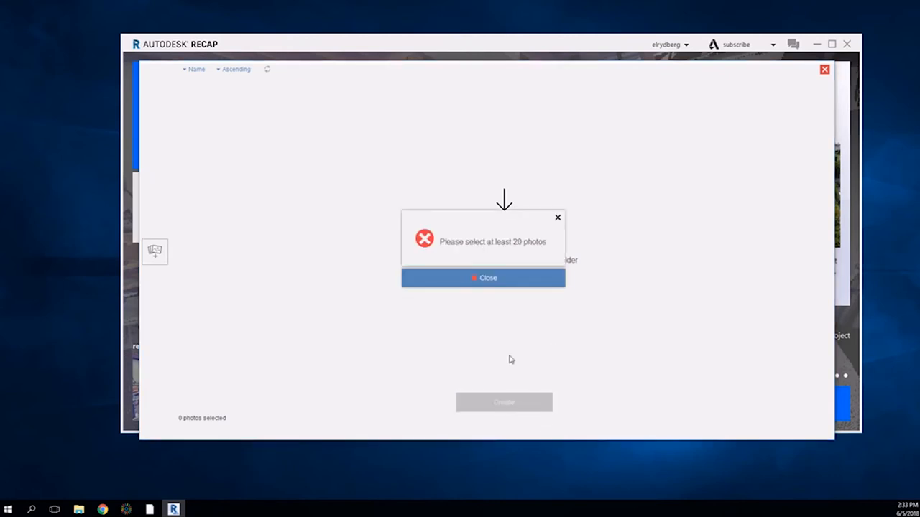
click(484, 278)
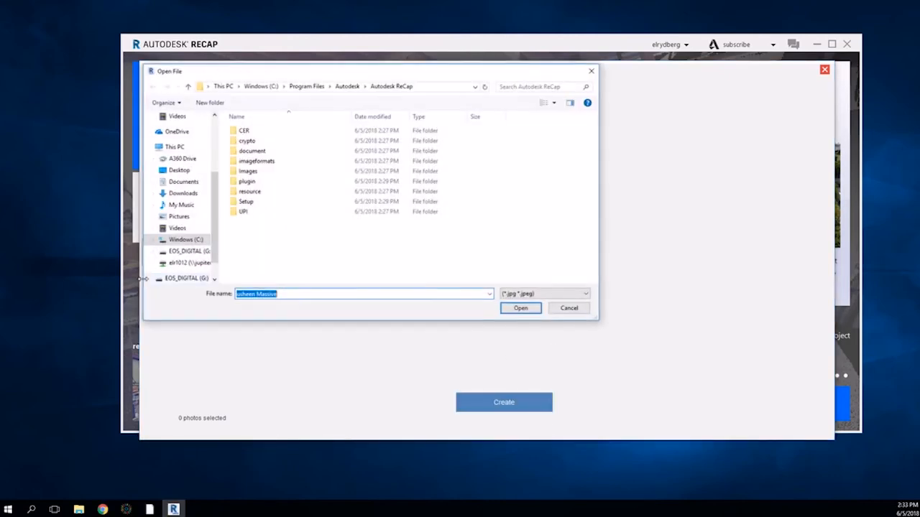
scroll(down, 3)
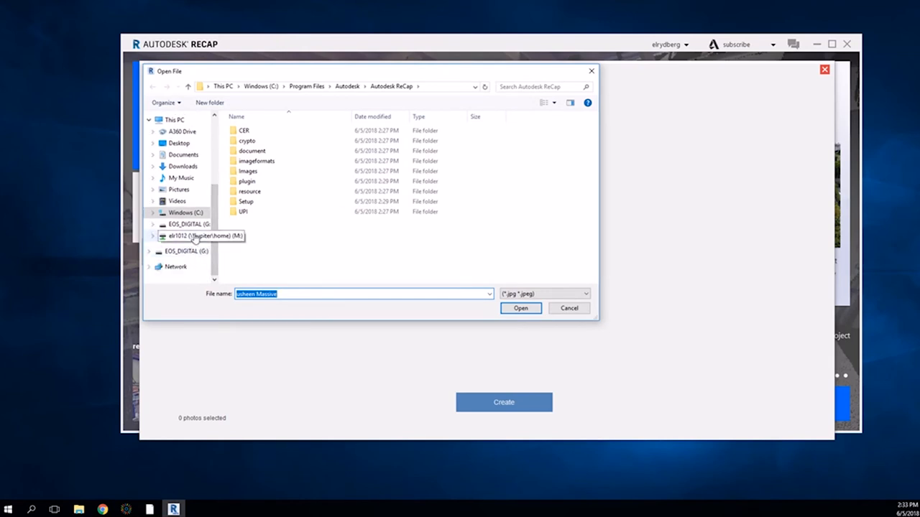
mouse_move(192, 245)
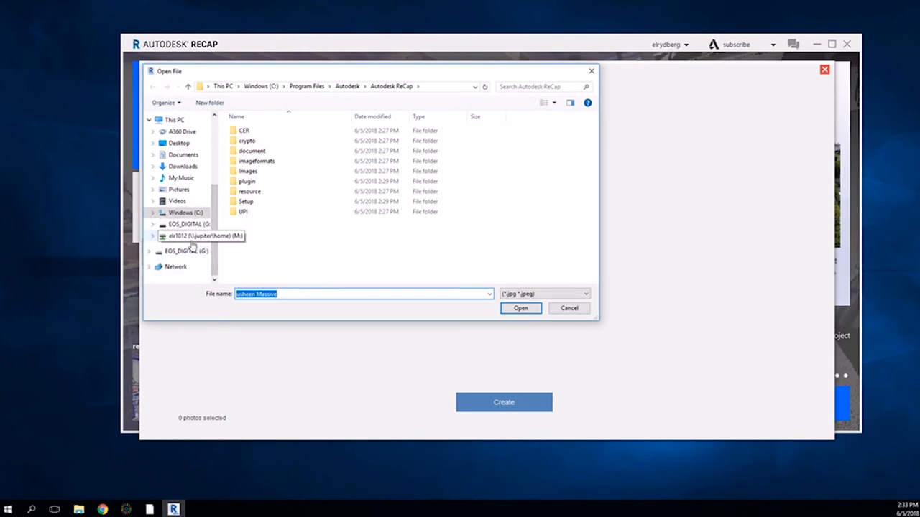
click(186, 251)
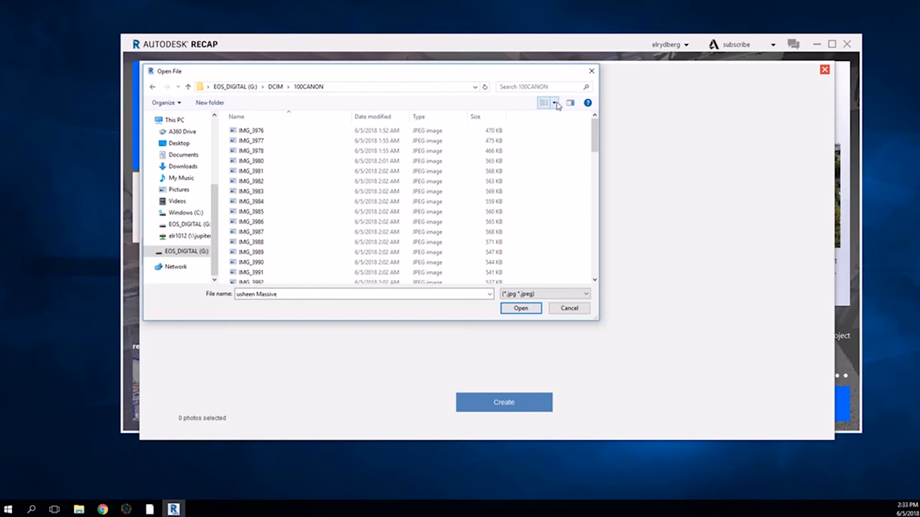
click(555, 102)
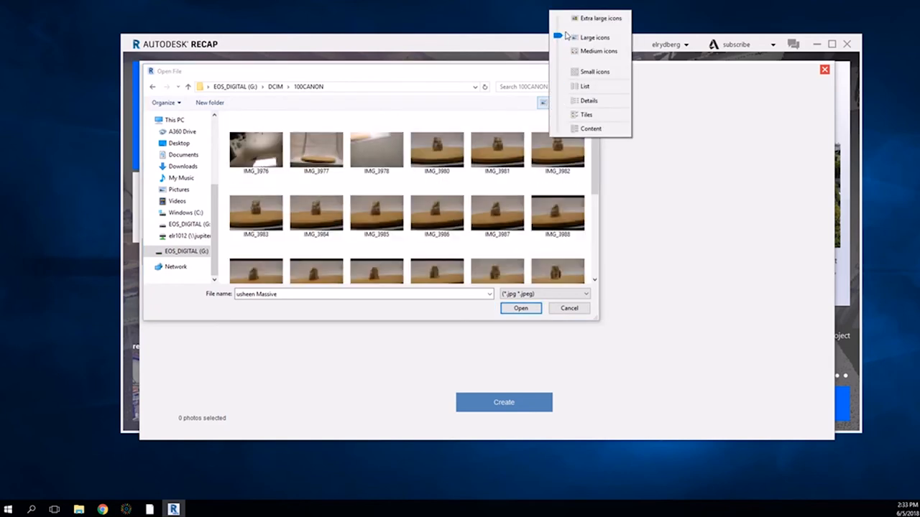
click(437, 143)
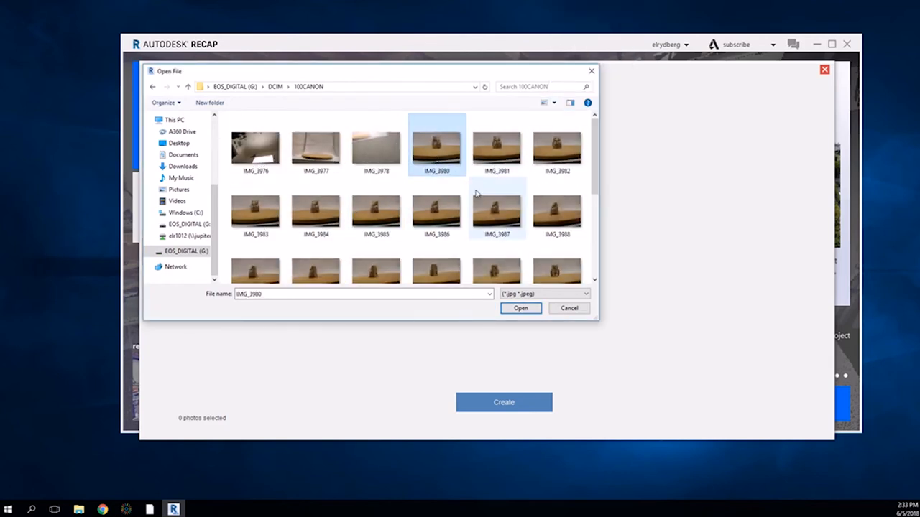
scroll(down, 3)
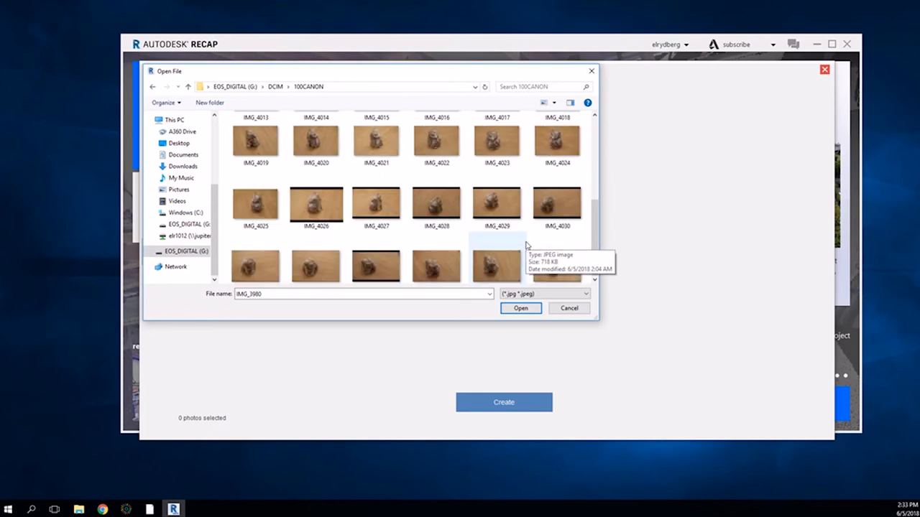
scroll(down, 3)
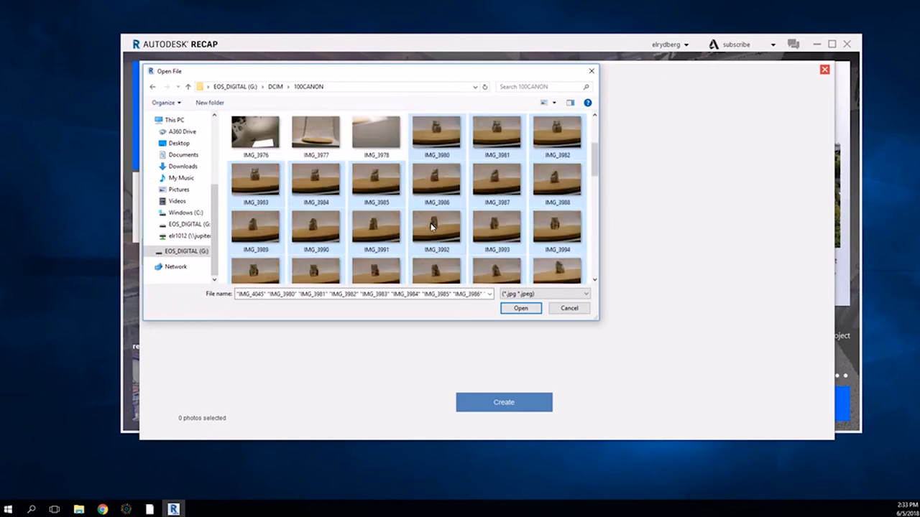
scroll(down, 3)
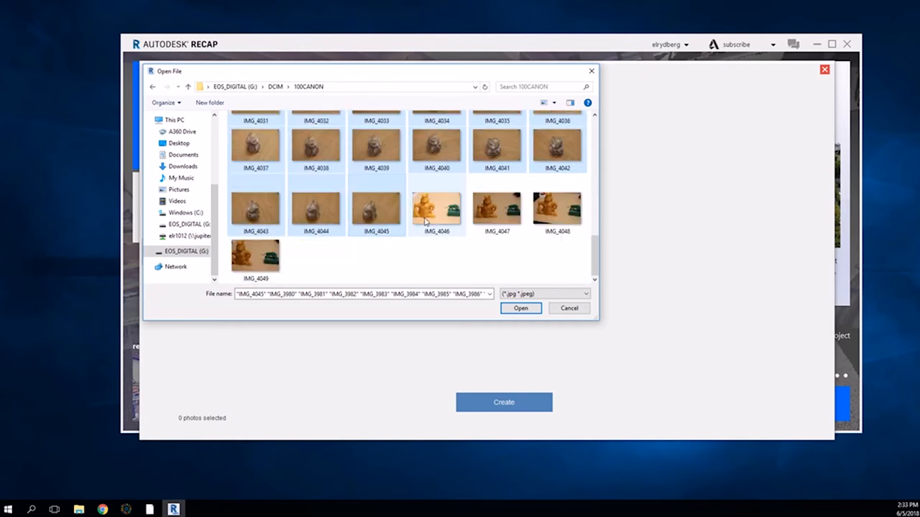
click(520, 307)
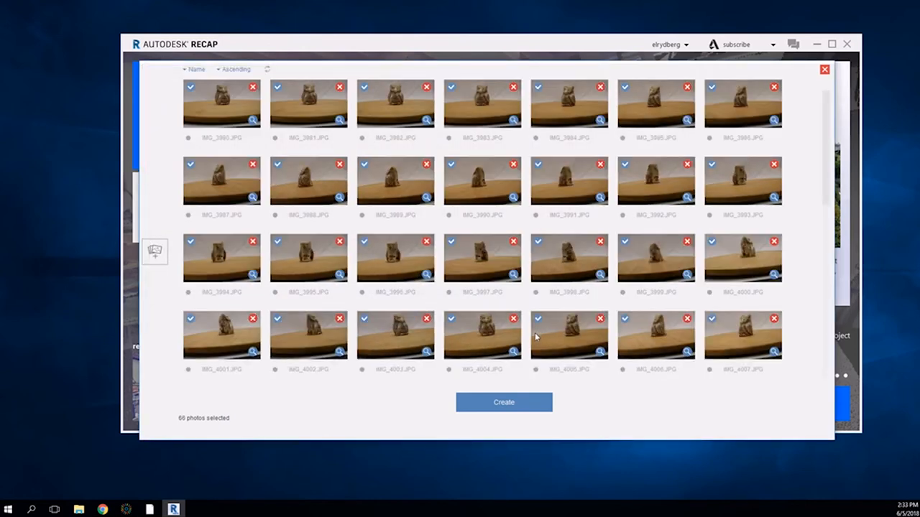
Create the project named 'OwlProject' from the 66 photos and start processing.
scroll(down, 3)
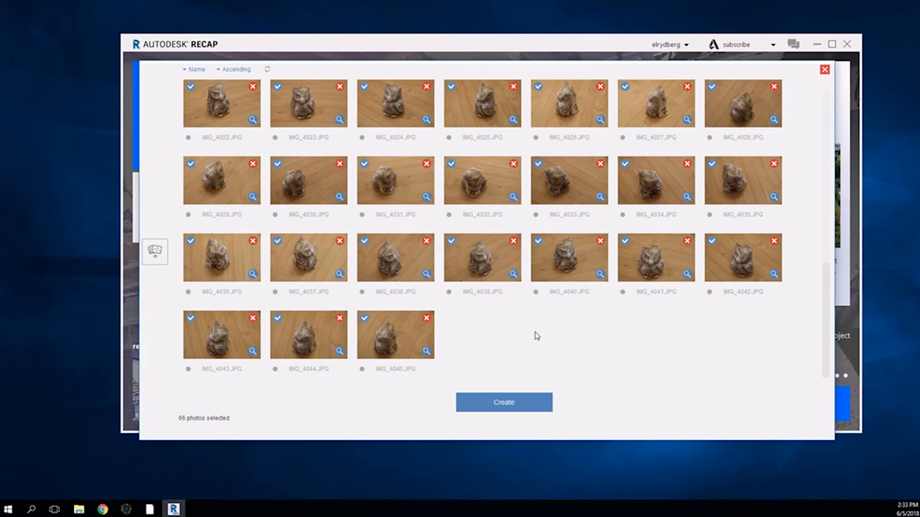
mouse_move(227, 378)
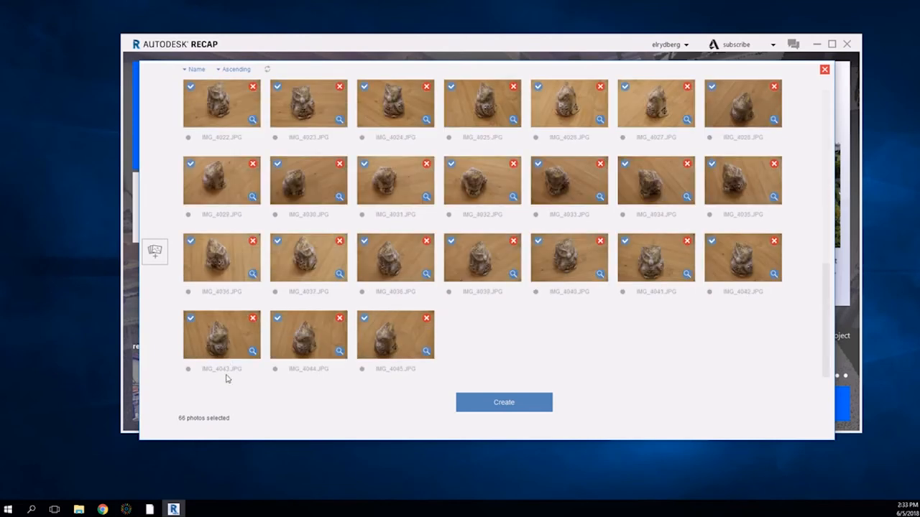
mouse_move(196, 422)
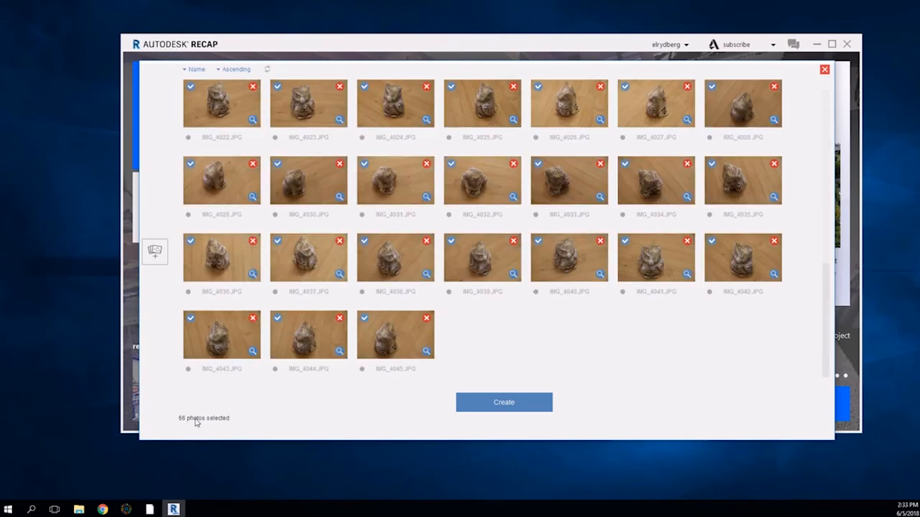
mouse_move(189, 425)
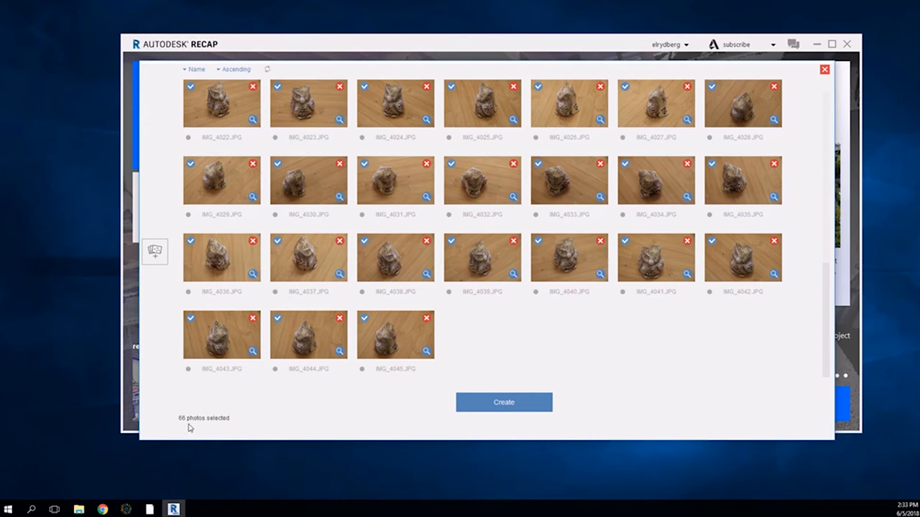
mouse_move(227, 425)
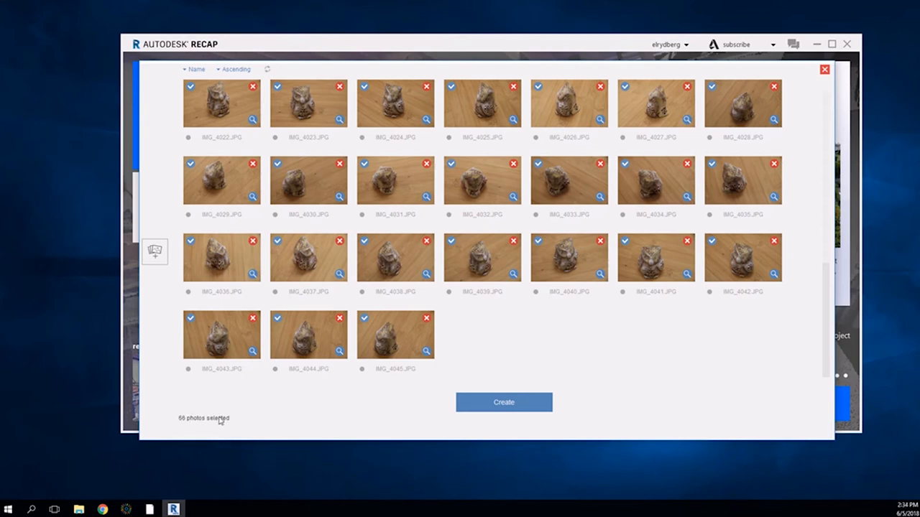
mouse_move(319, 383)
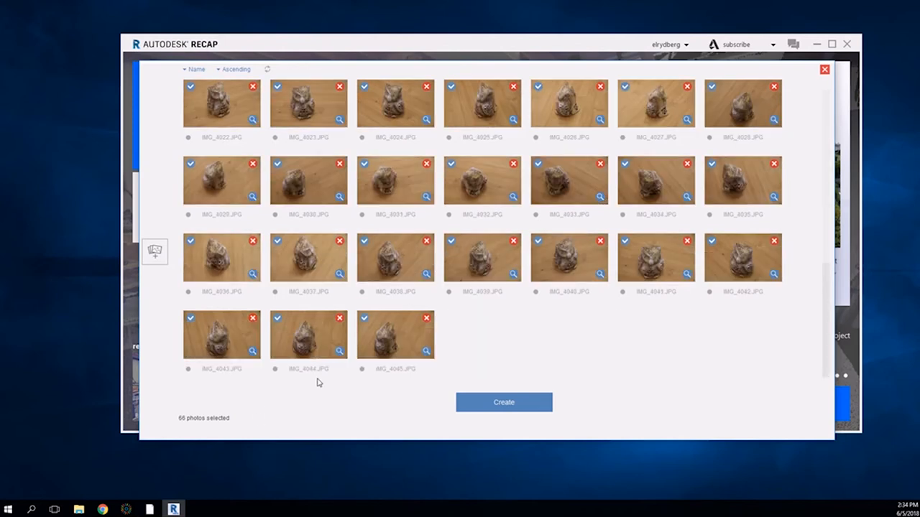
scroll(up, 3)
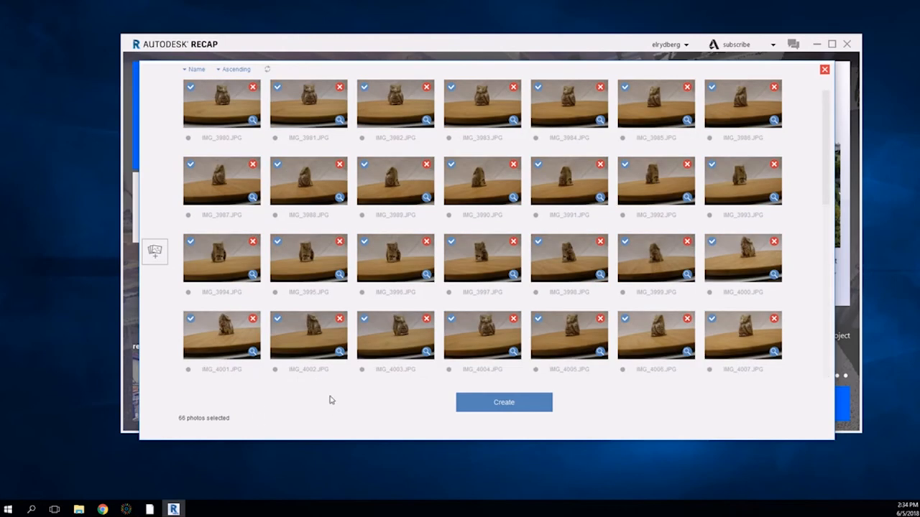
mouse_move(503, 402)
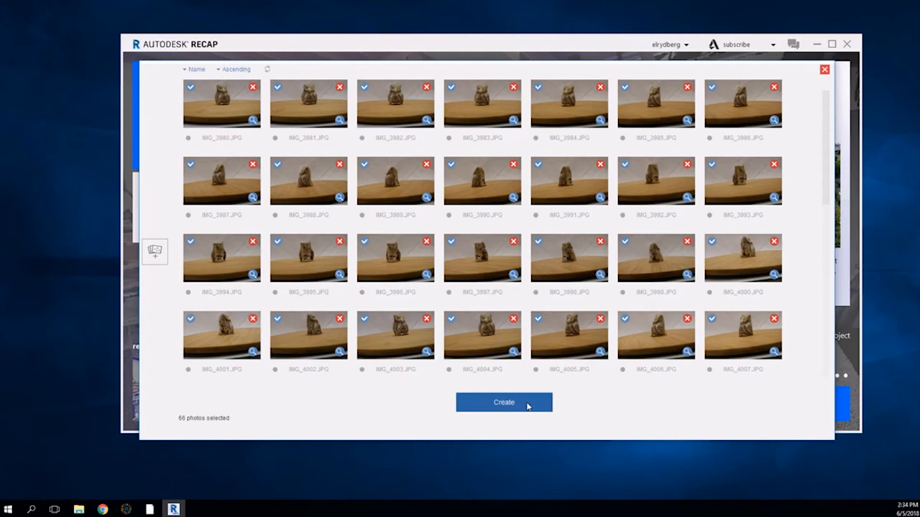
click(503, 402)
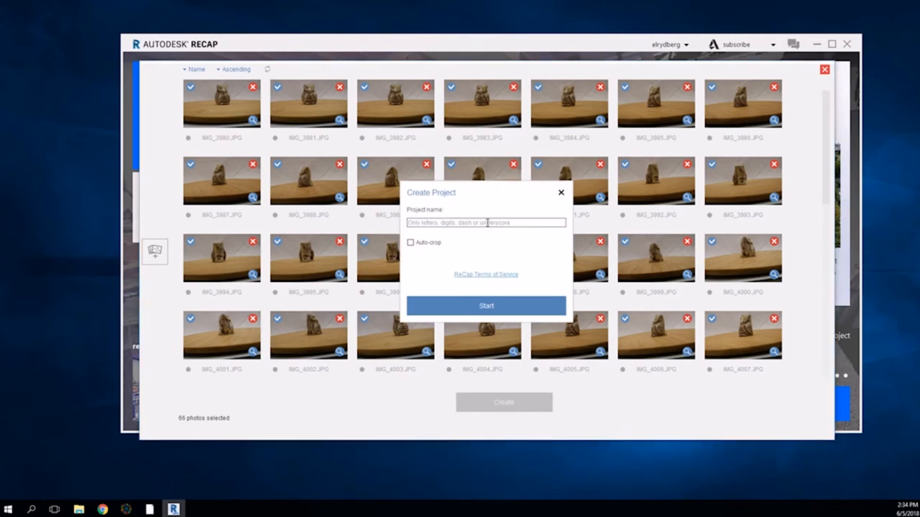
text(OwlPh)
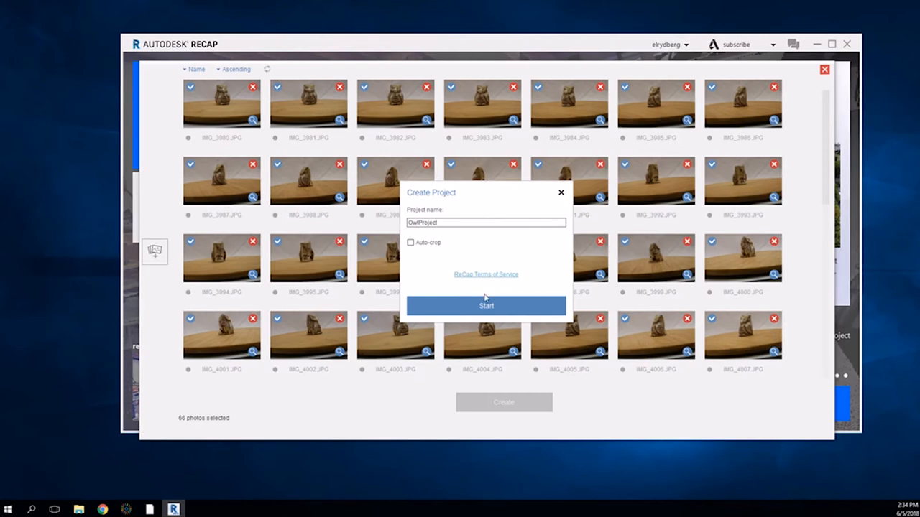
click(486, 305)
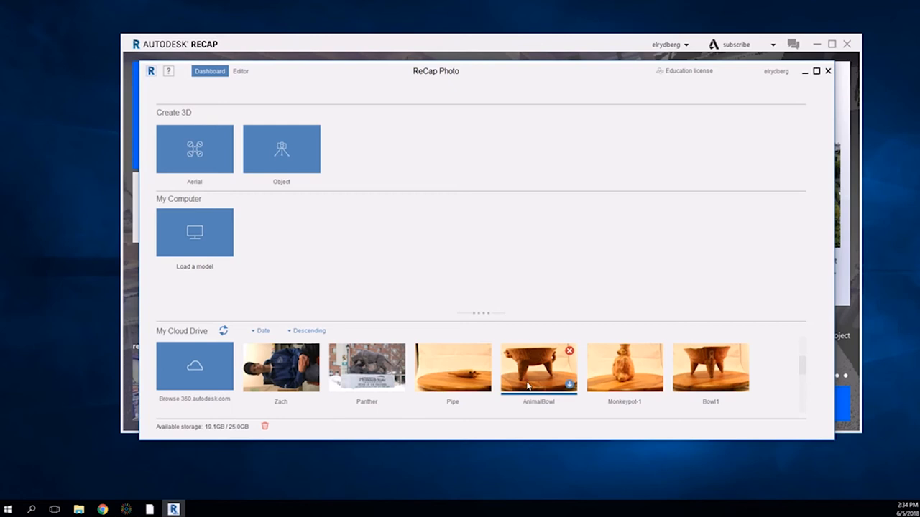
mouse_move(552, 378)
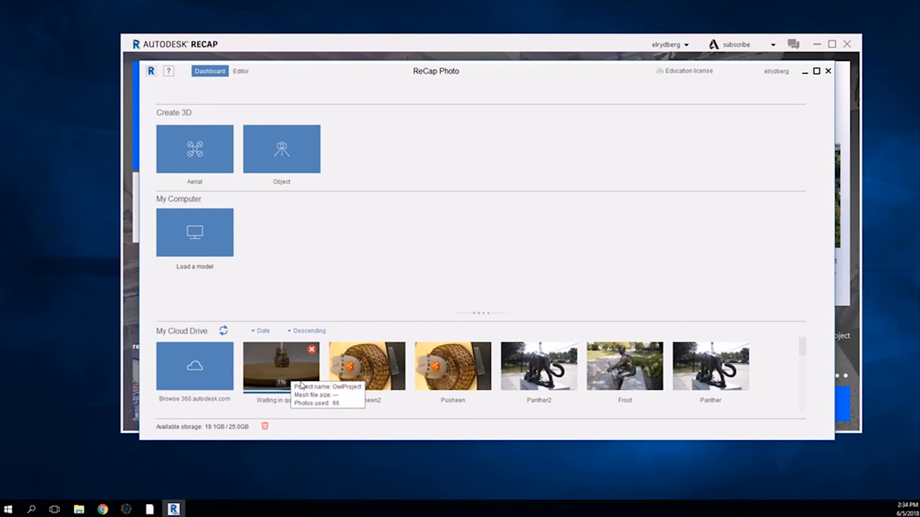
mouse_move(342, 191)
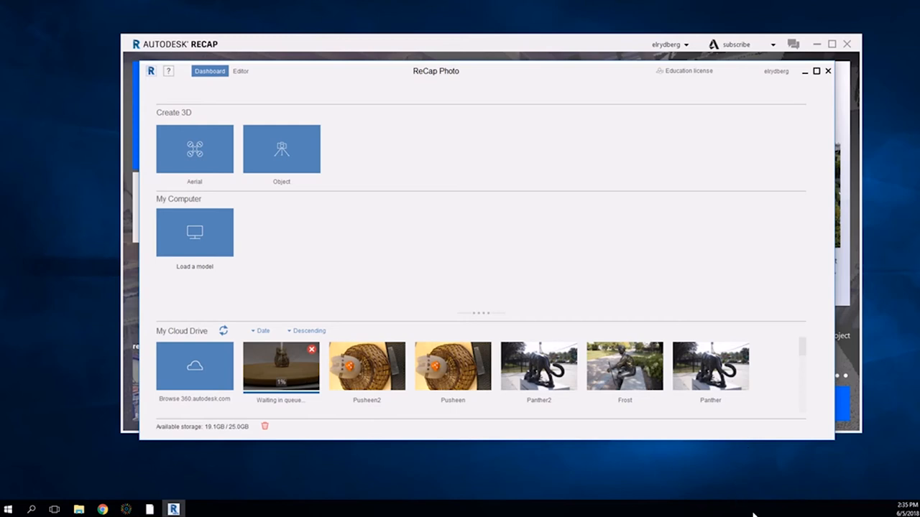
mouse_move(609, 470)
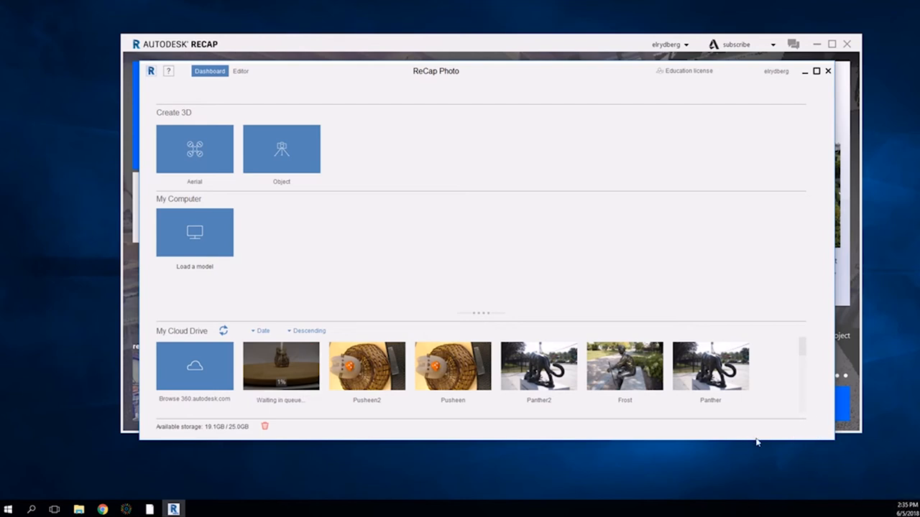
mouse_move(466, 419)
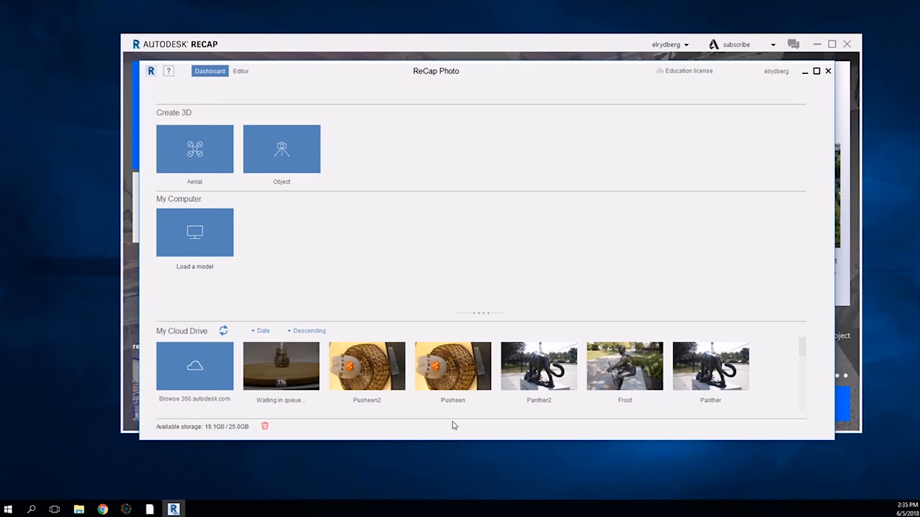
mouse_move(230, 112)
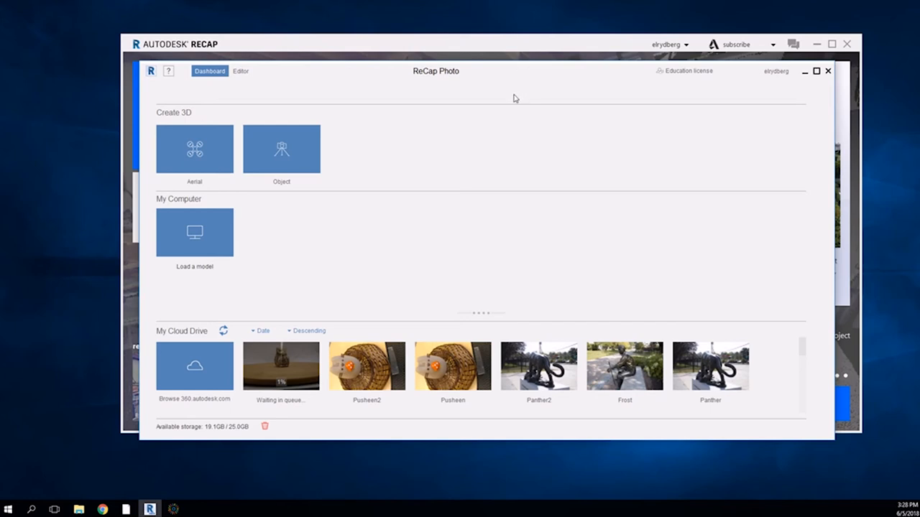
mouse_move(409, 285)
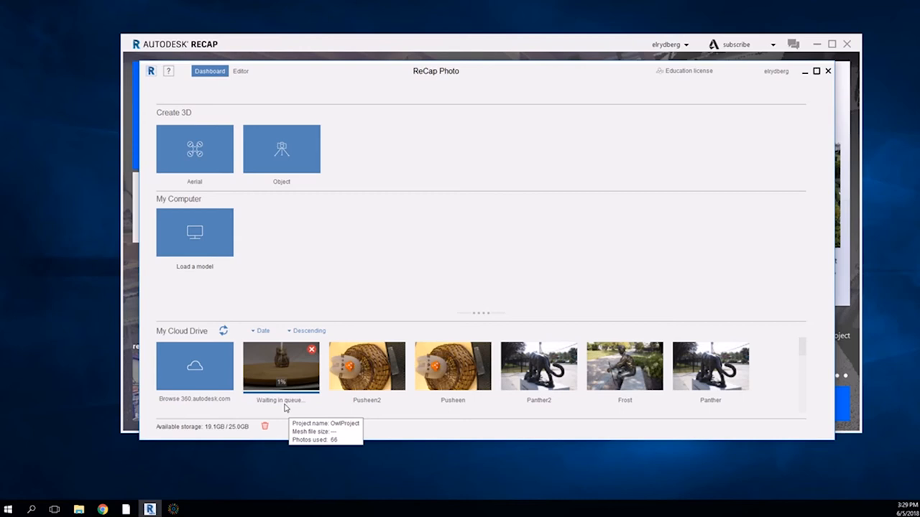
mouse_move(284, 403)
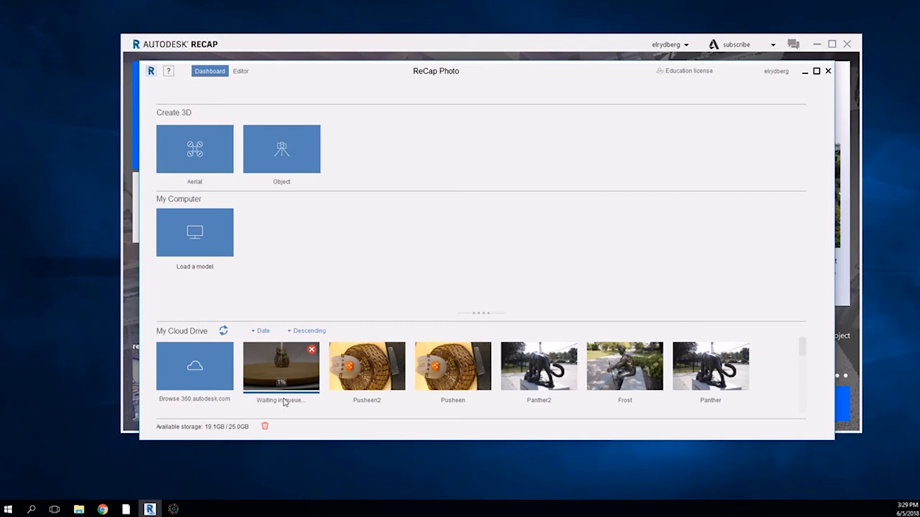
mouse_move(301, 452)
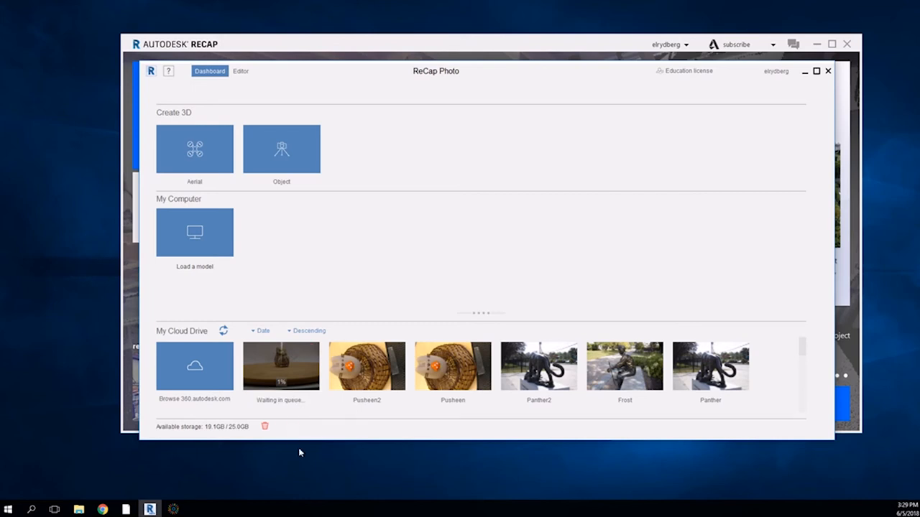
mouse_move(293, 443)
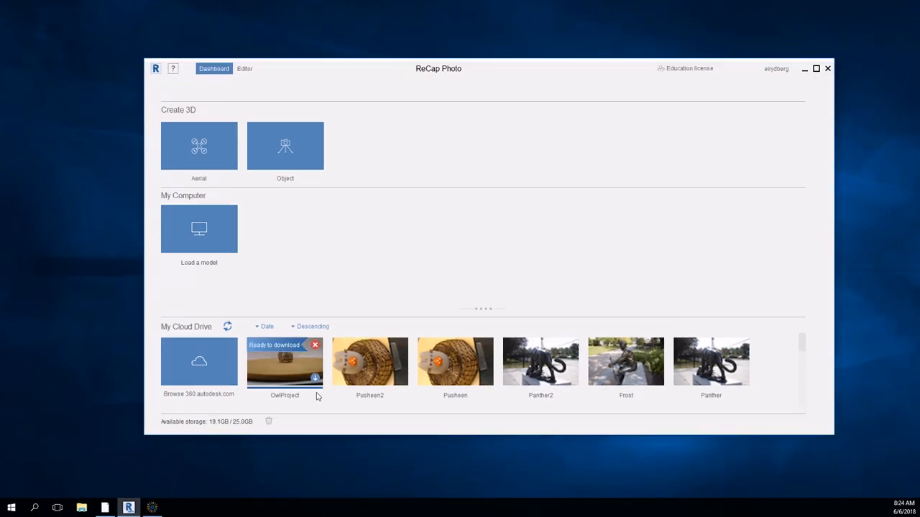
mouse_move(304, 399)
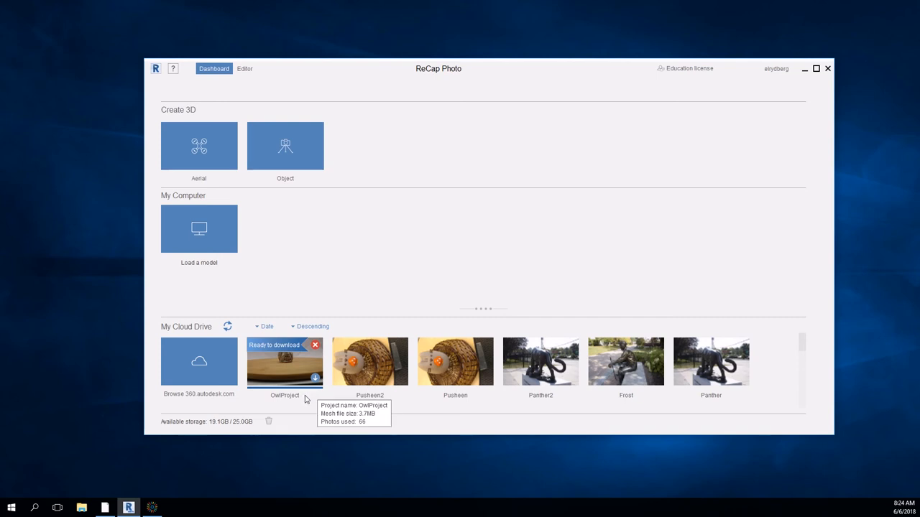
mouse_move(258, 367)
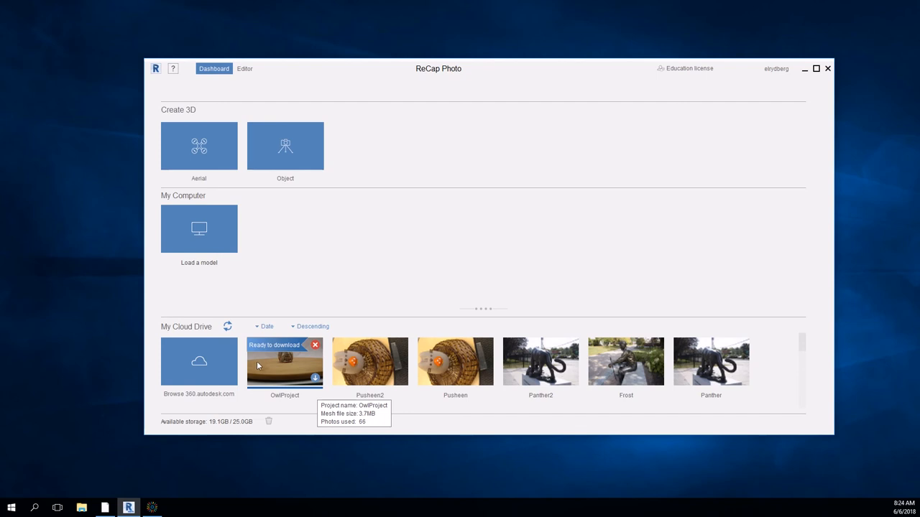
mouse_move(277, 388)
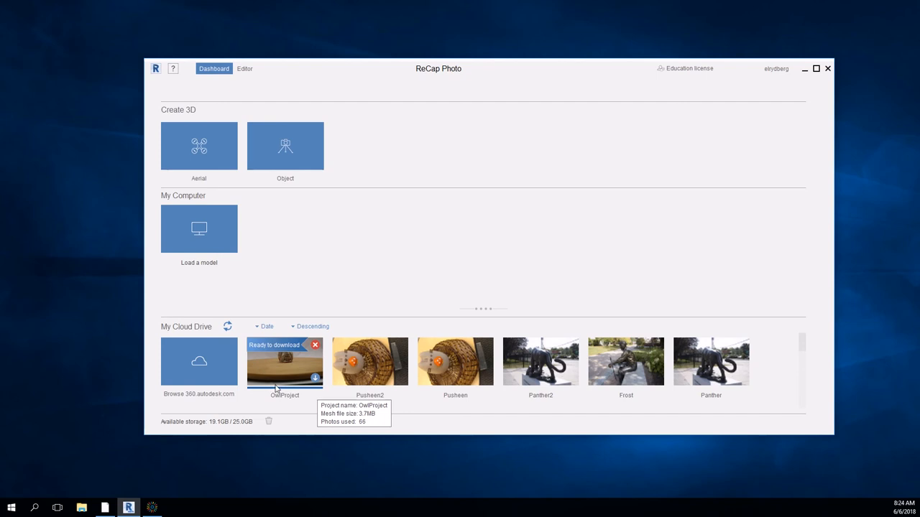
mouse_move(352, 220)
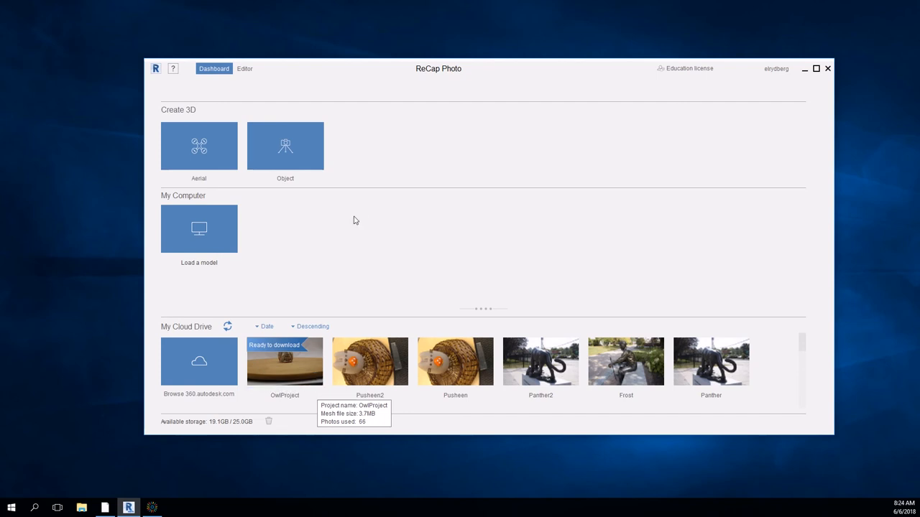
mouse_move(333, 299)
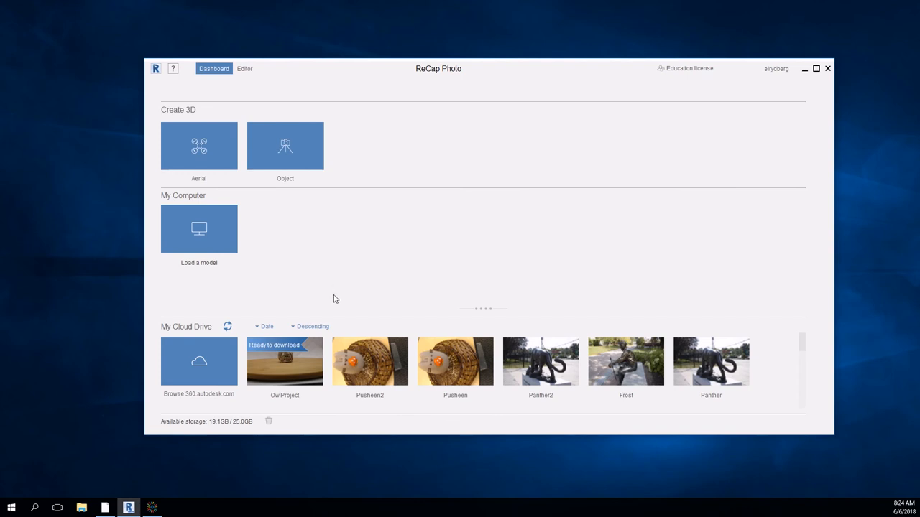
mouse_move(315, 378)
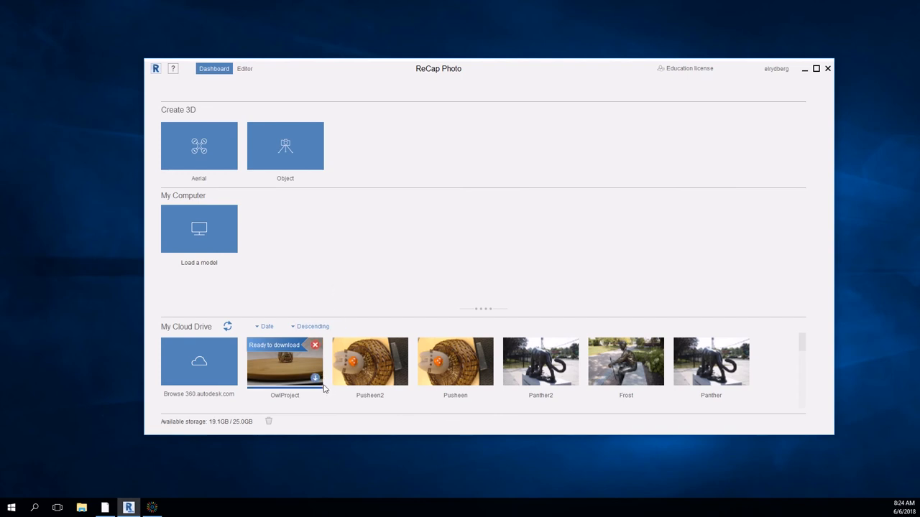
mouse_move(284, 357)
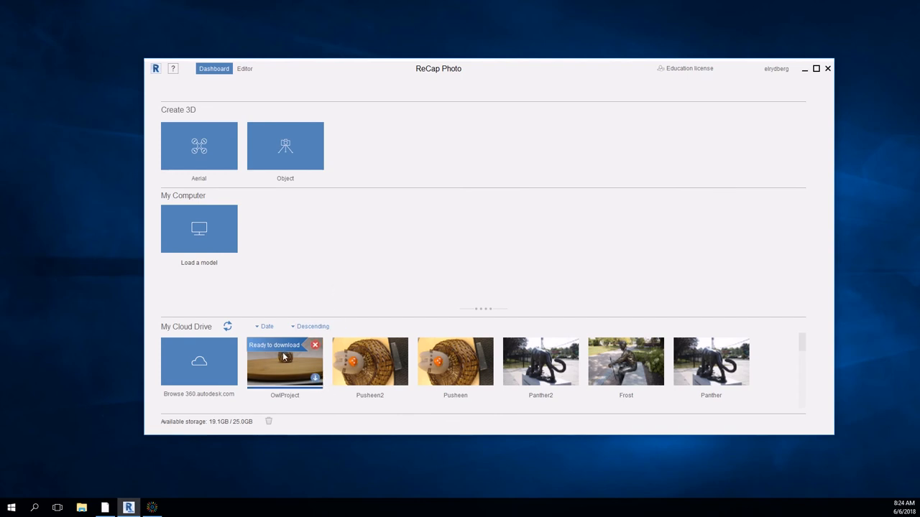
Download the 'Ready to download' OwlProject model from My Cloud Drive.
click(312, 371)
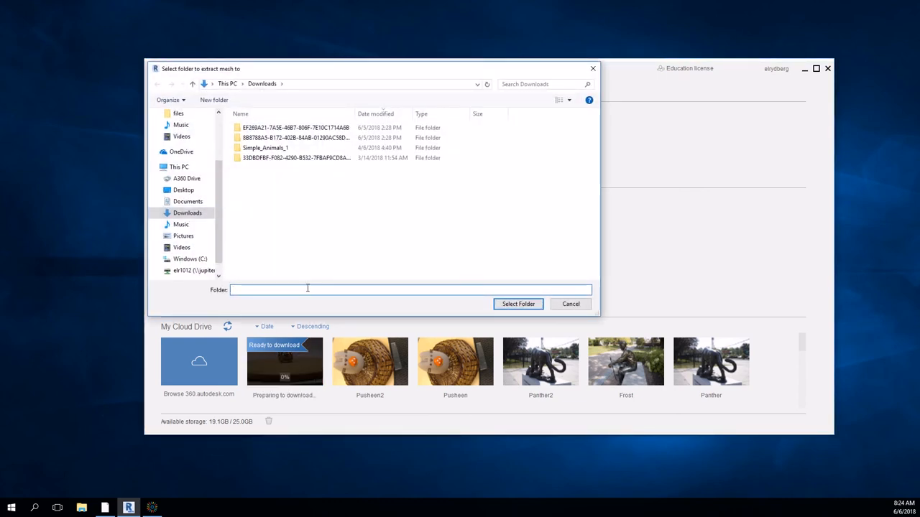
mouse_move(279, 276)
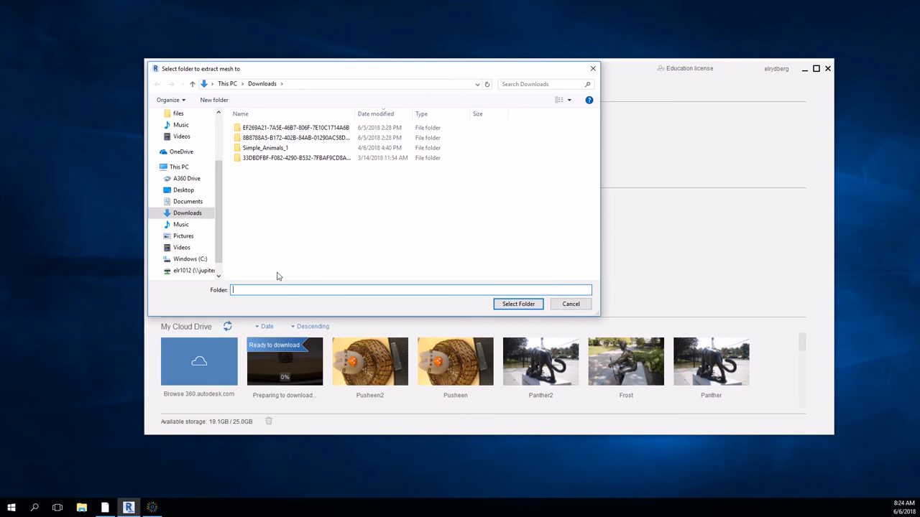
Extract the mesh into an 'owlproject' folder and open OwlProject.rcm in the editor.
text(owlpro)
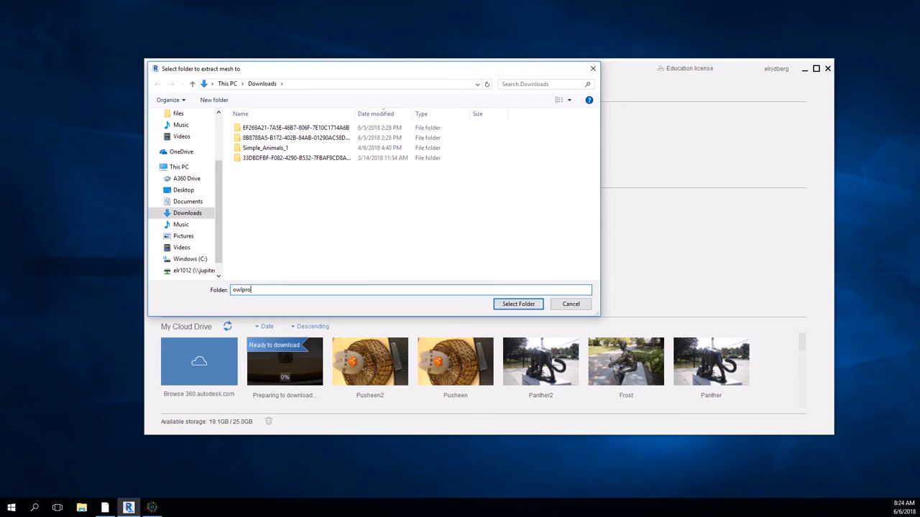
text(ject)
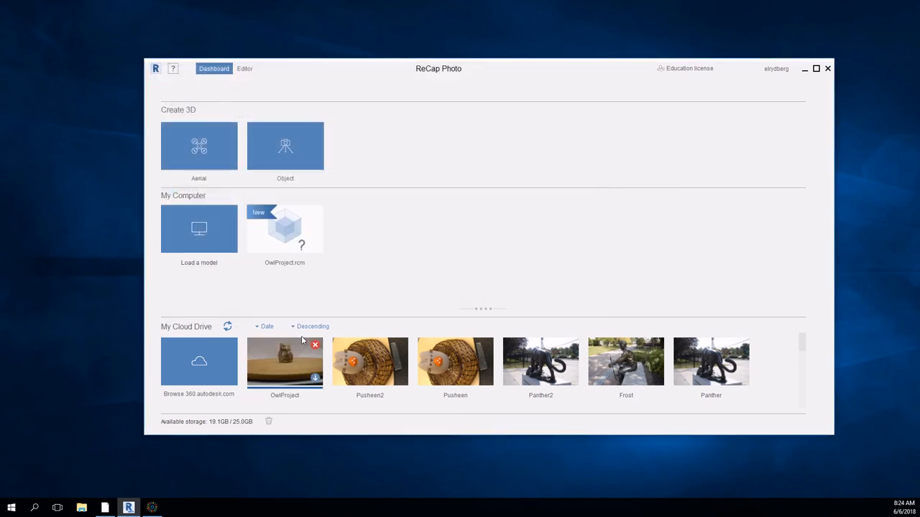
mouse_move(280, 257)
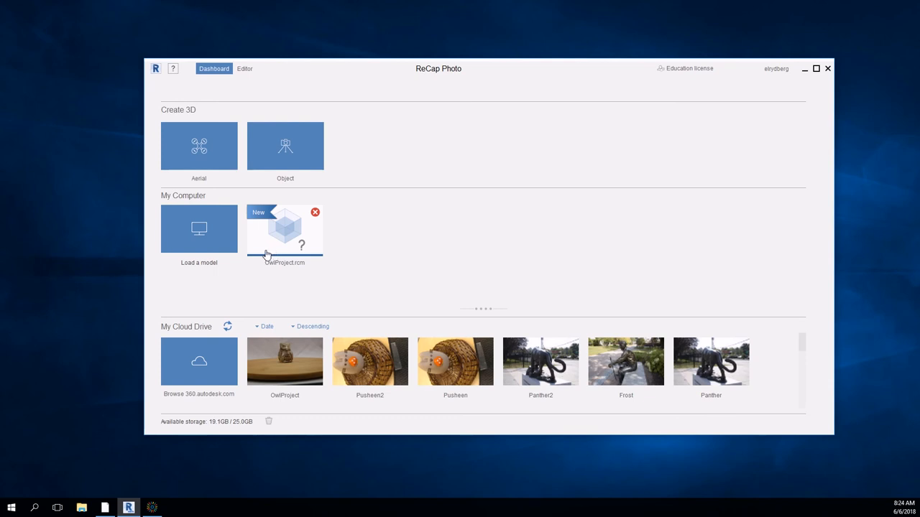
double_click(285, 230)
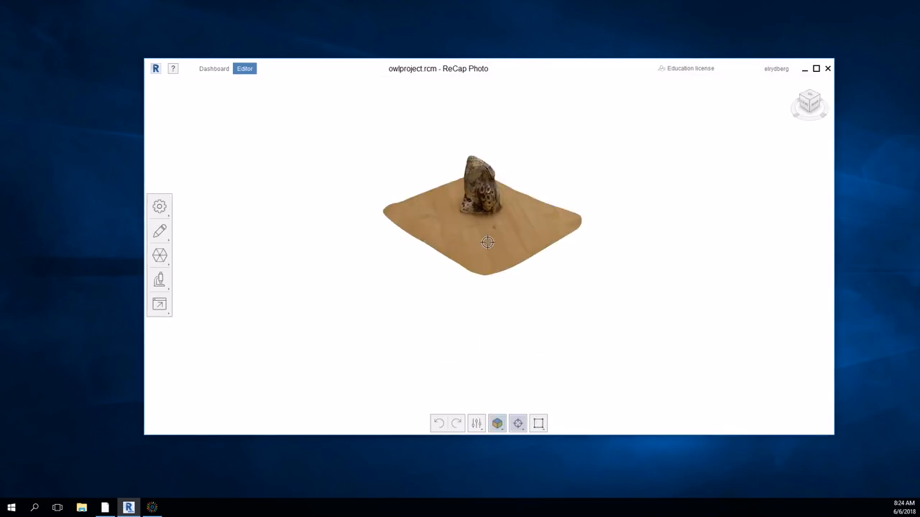
drag(488, 242, 483, 239)
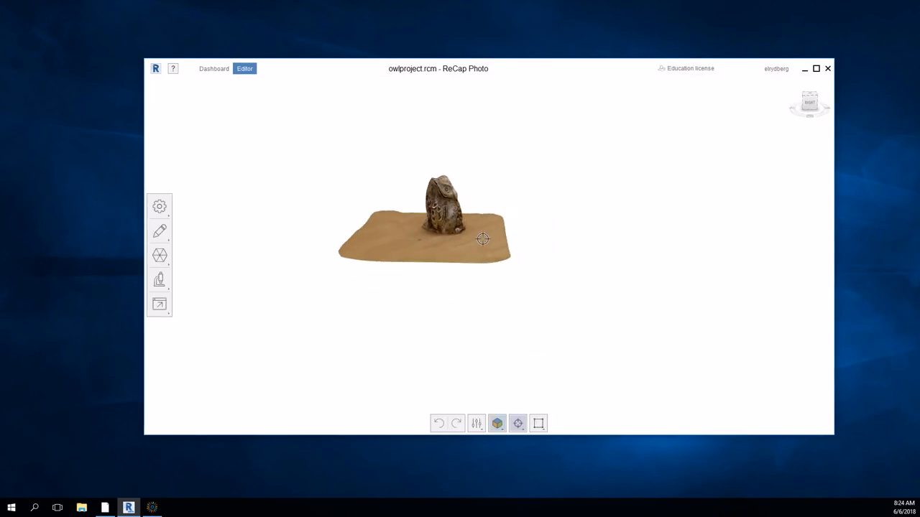
drag(483, 239, 462, 302)
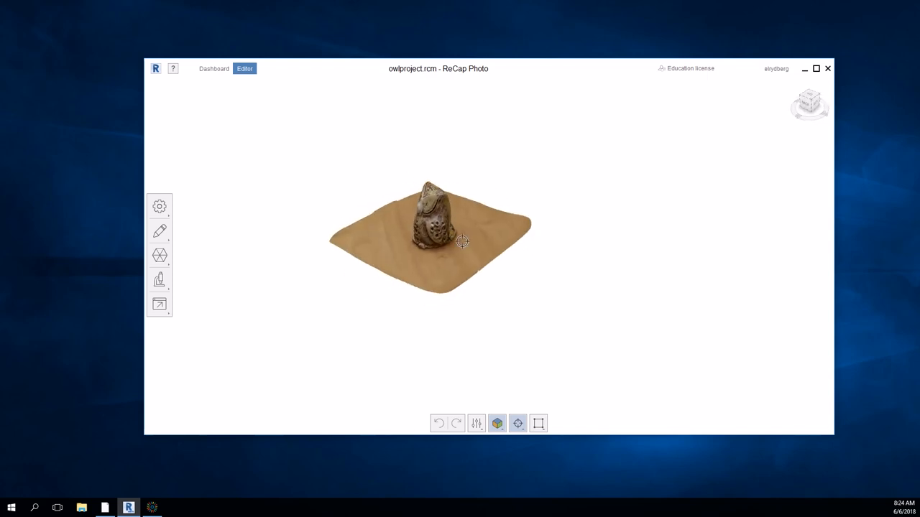
drag(462, 242, 502, 276)
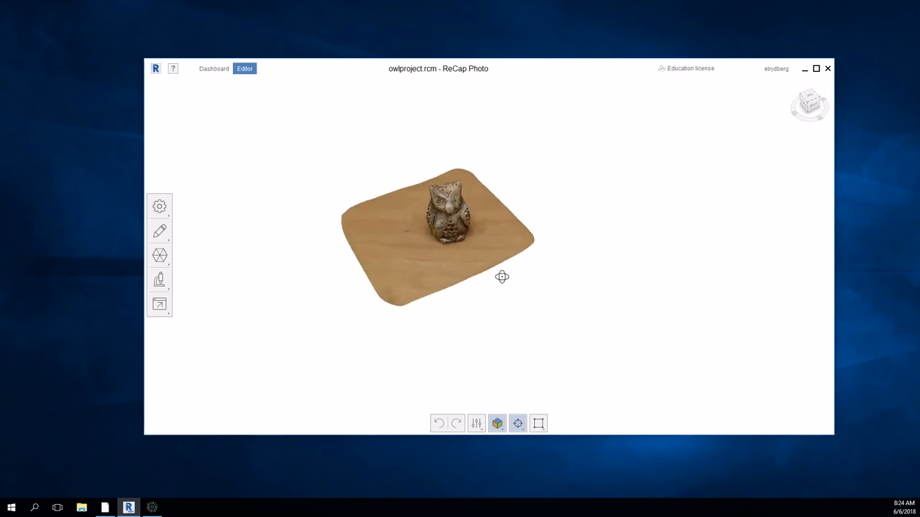
drag(502, 276, 440, 296)
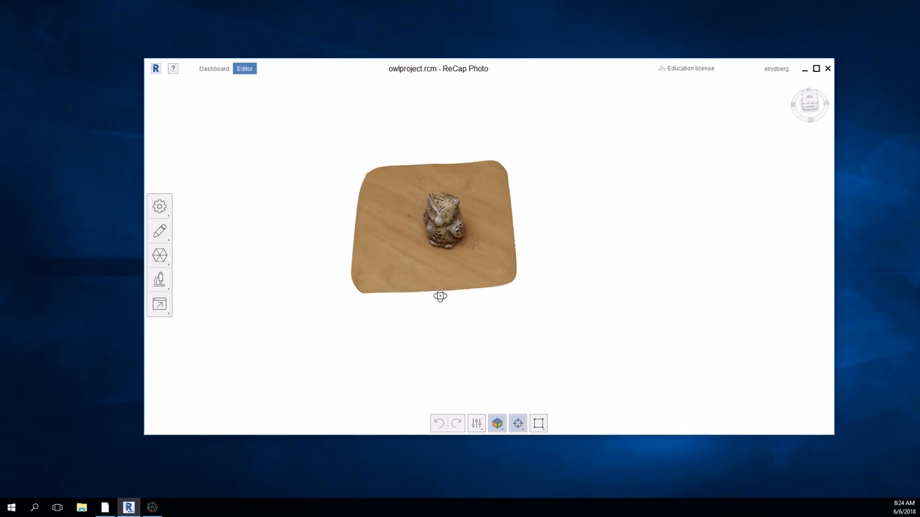
drag(439, 296, 512, 257)
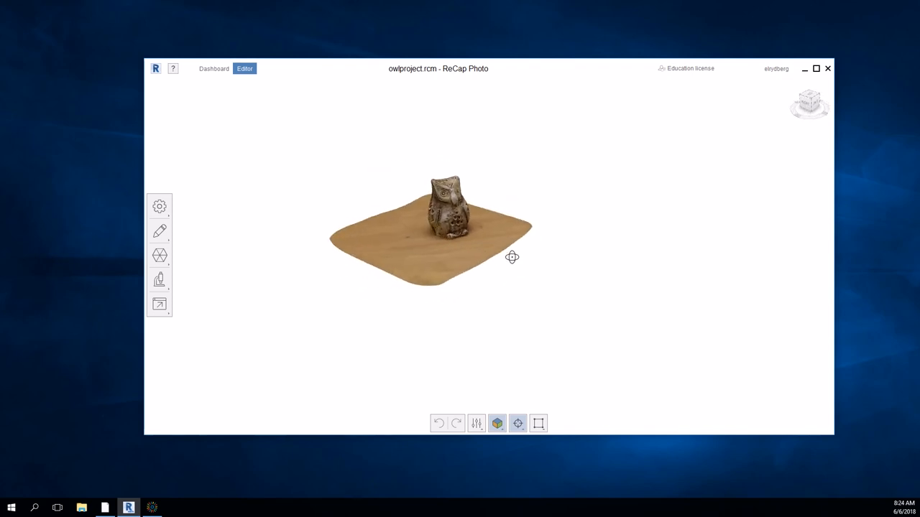
drag(512, 257, 412, 248)
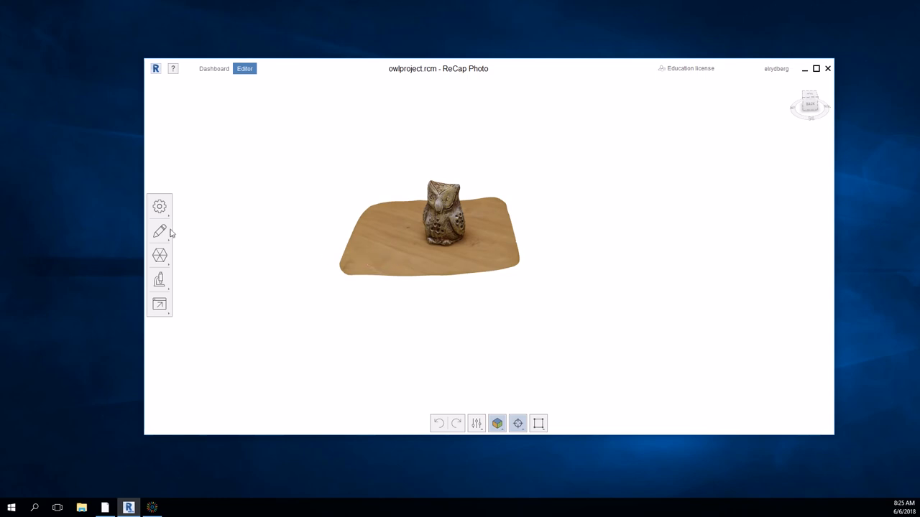
Open the Edit pencil flyout to show slice & fill, fill holes and bridge tools.
click(160, 231)
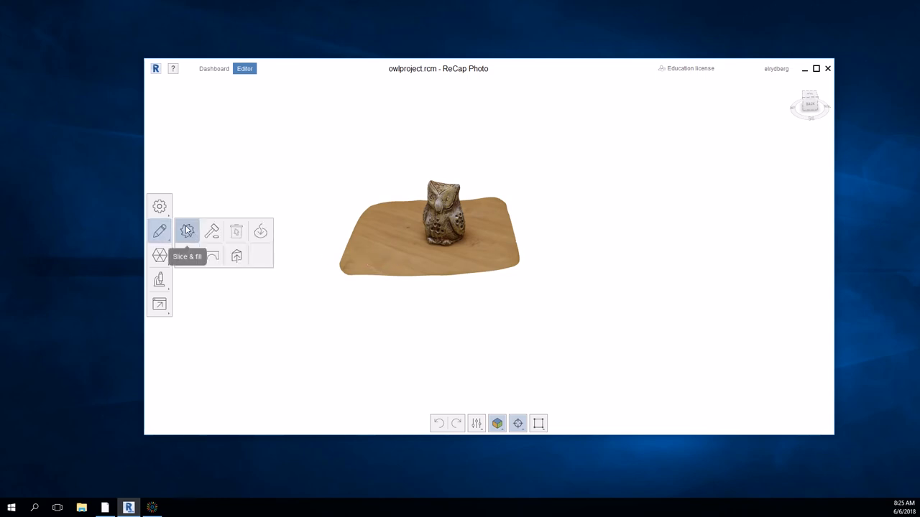
mouse_move(260, 231)
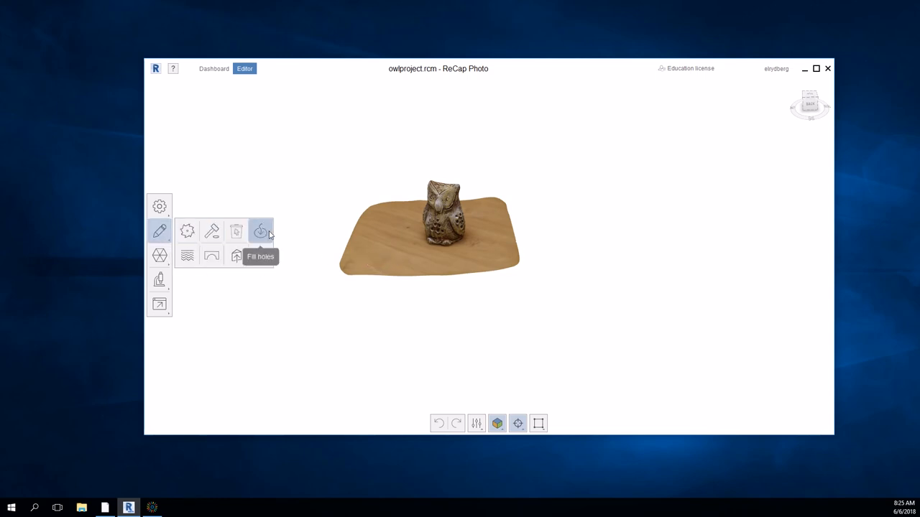
mouse_move(187, 256)
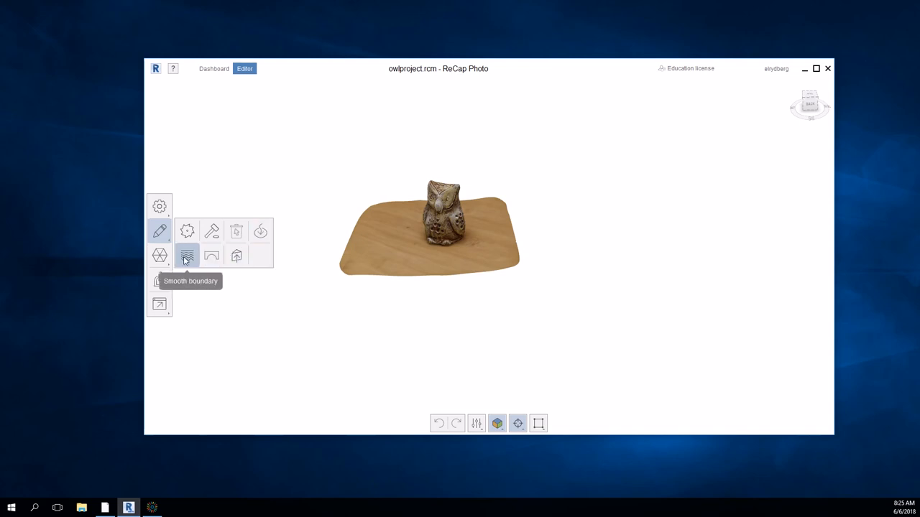
mouse_move(211, 255)
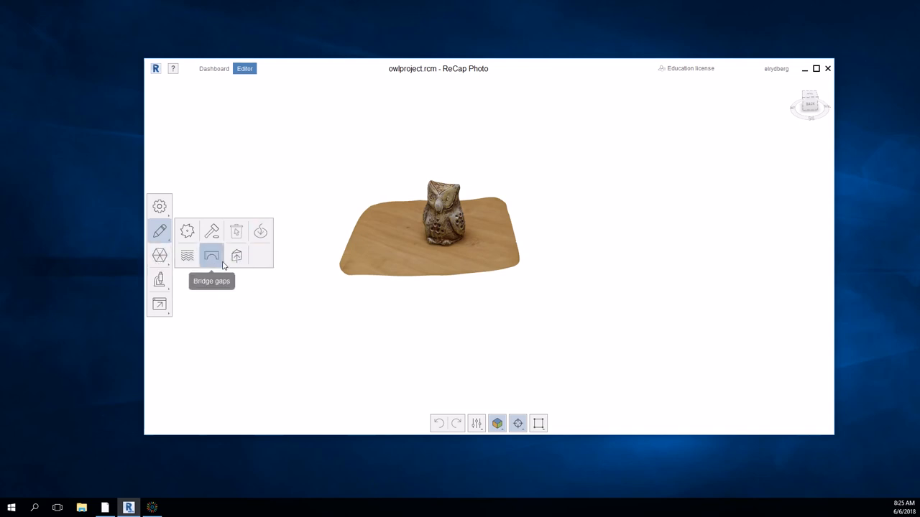
mouse_move(539, 423)
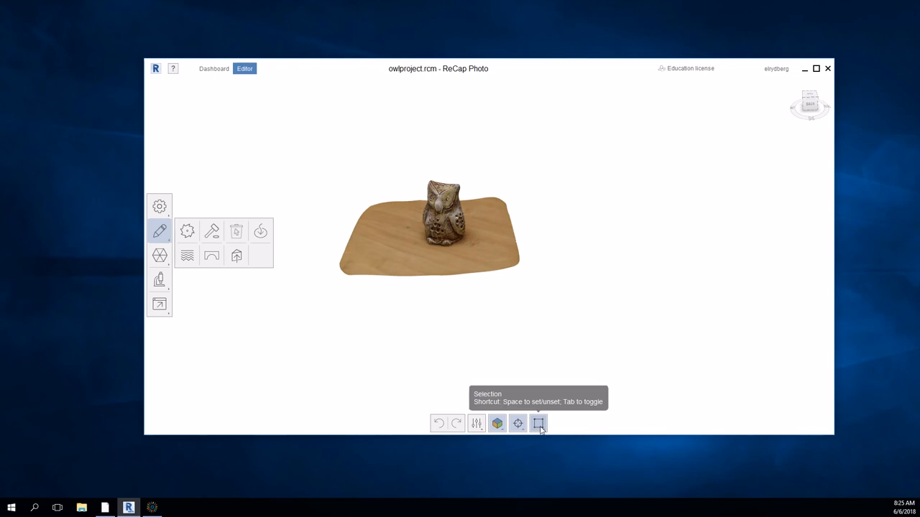
Select part of the turntable base beside the owl, then bring up the mesh editing tools.
click(538, 424)
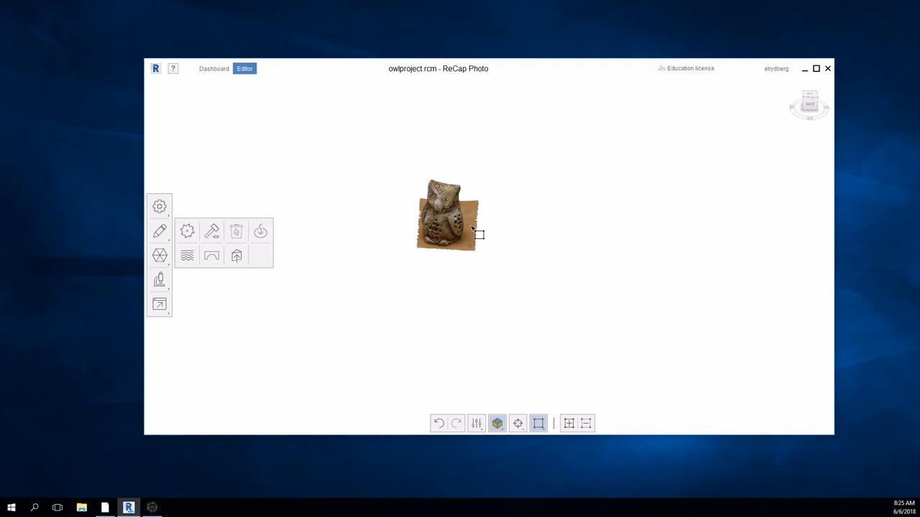
mouse_move(458, 240)
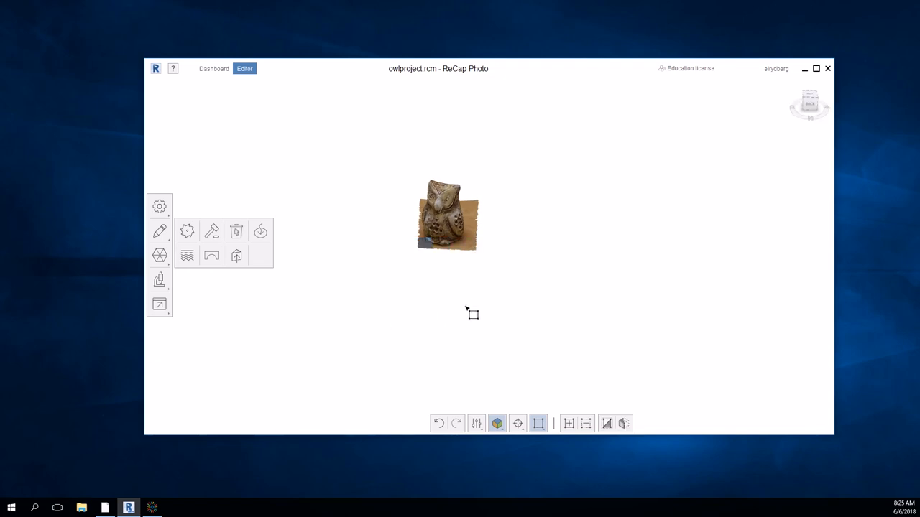
drag(473, 314, 516, 266)
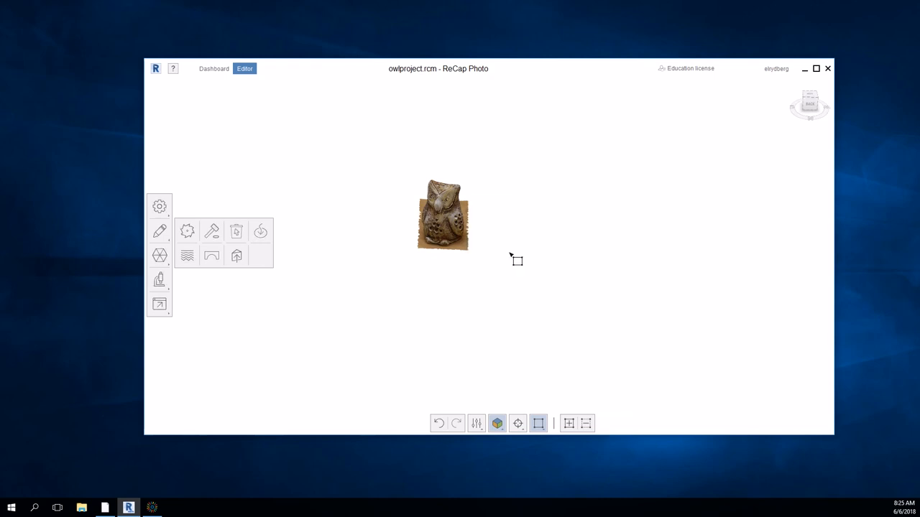
mouse_move(363, 197)
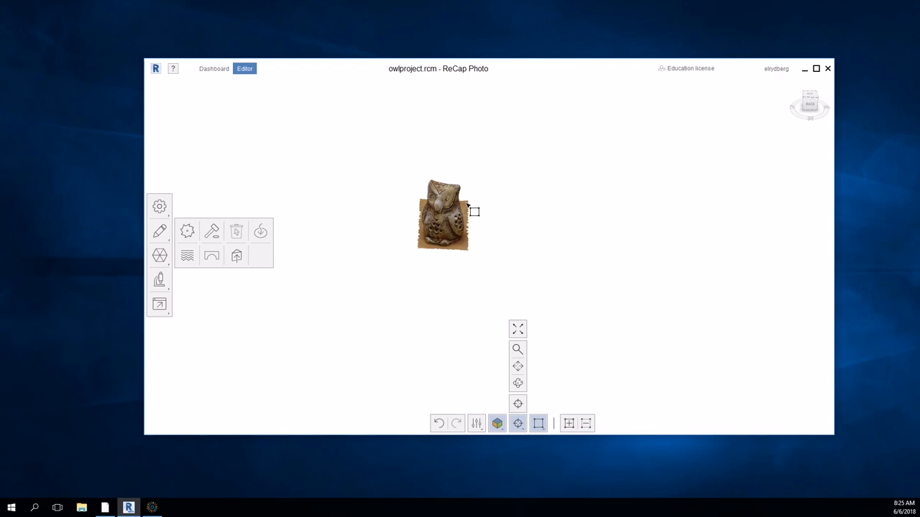
mouse_move(517, 403)
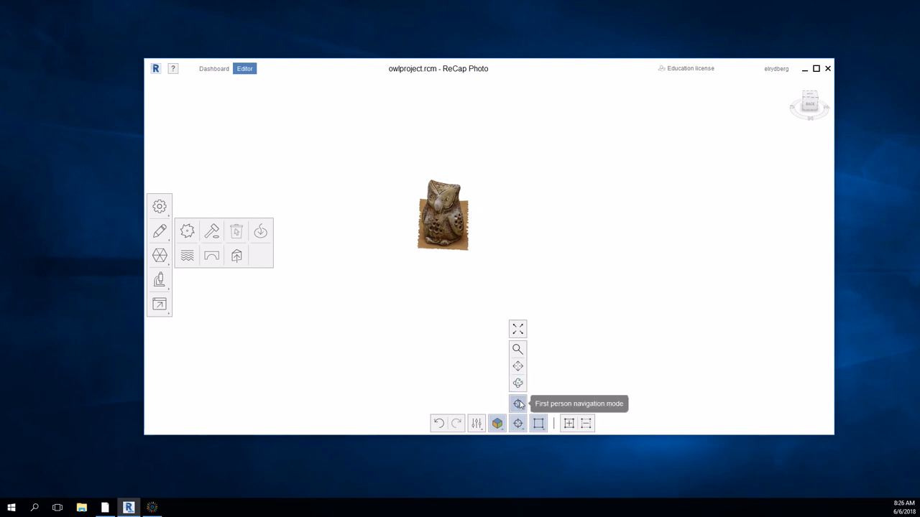
click(518, 403)
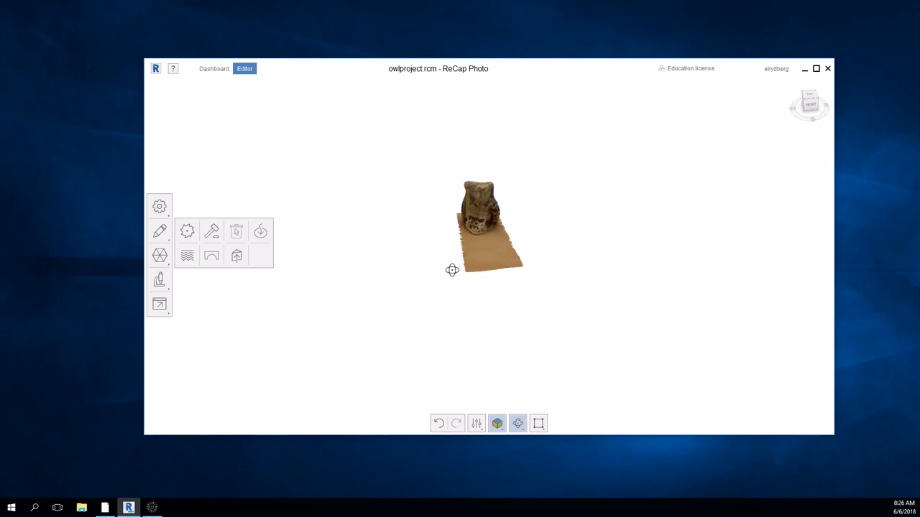
click(538, 423)
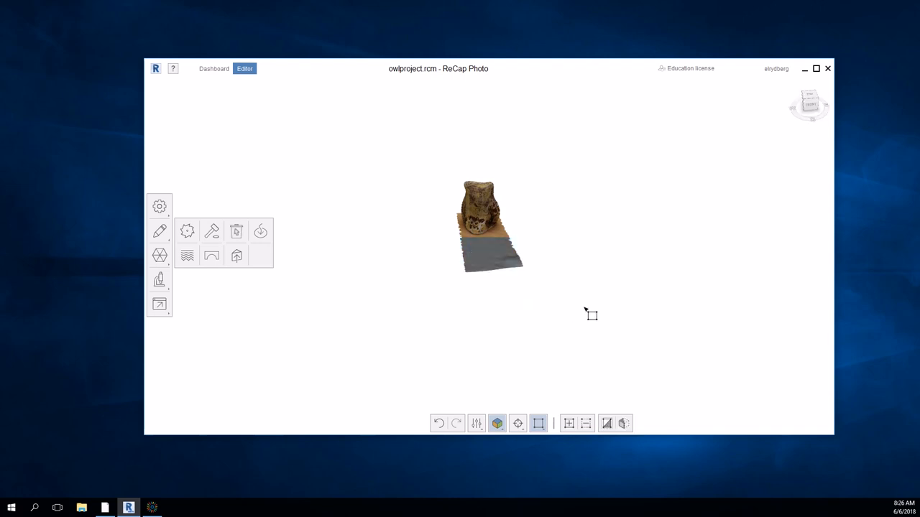
click(159, 231)
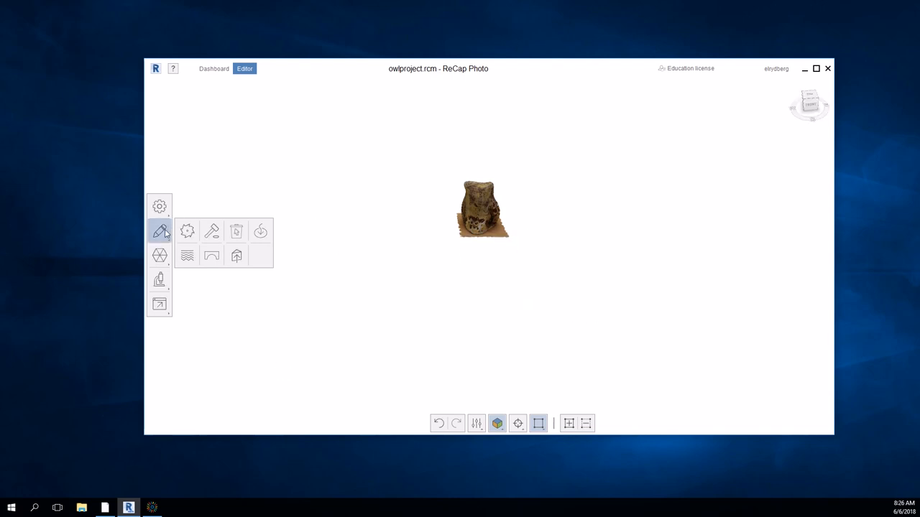
mouse_move(210, 220)
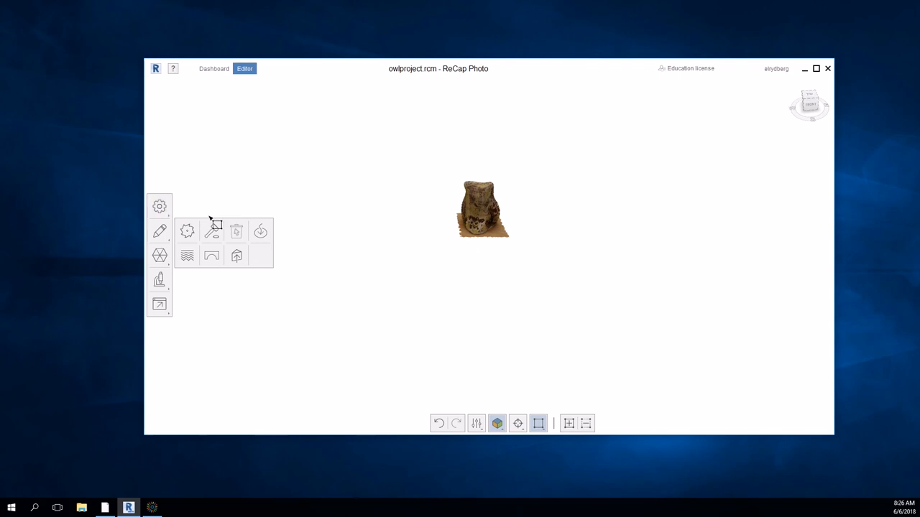
mouse_move(159, 280)
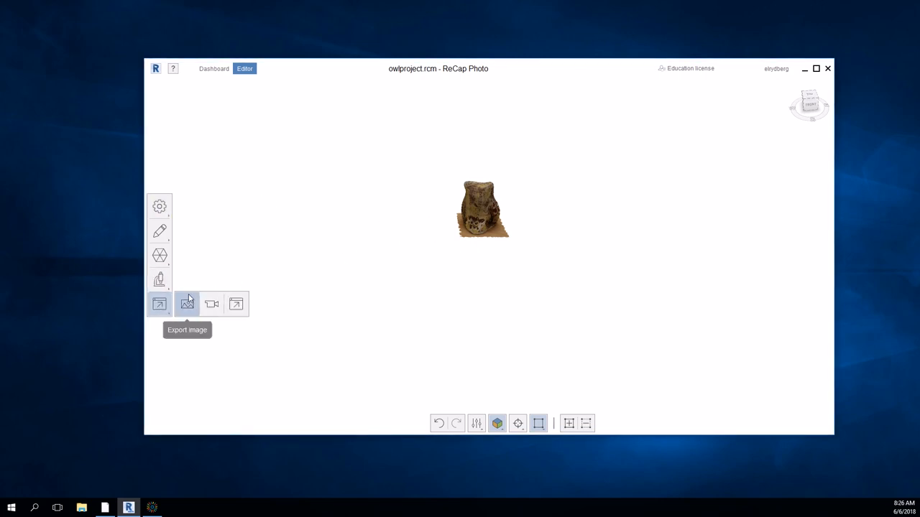
mouse_move(237, 304)
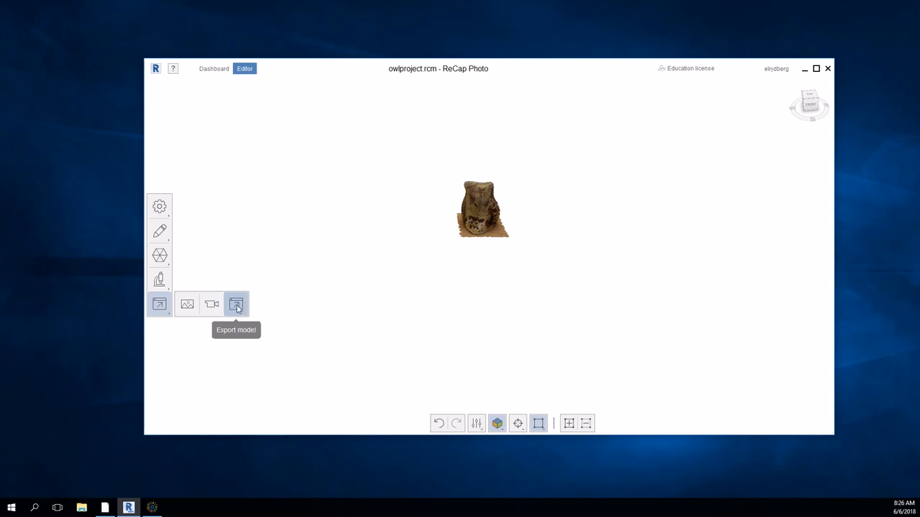
mouse_move(212, 304)
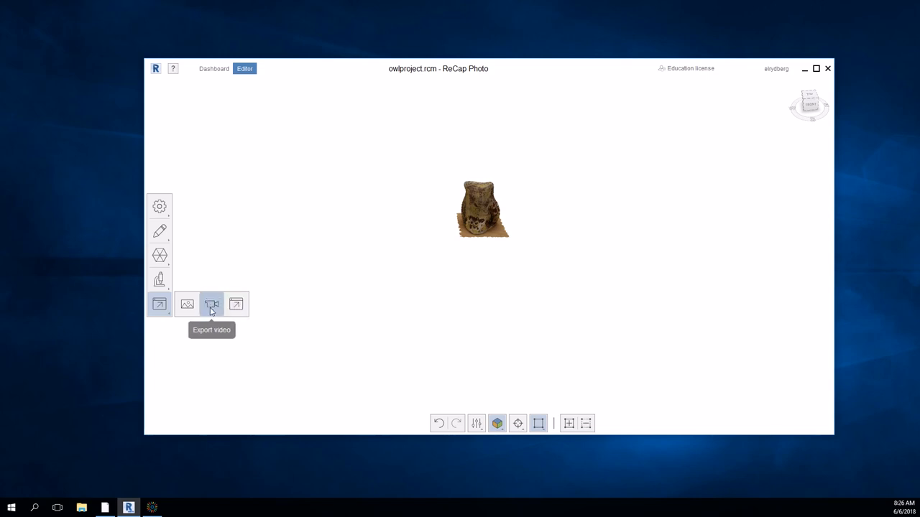
mouse_move(212, 314)
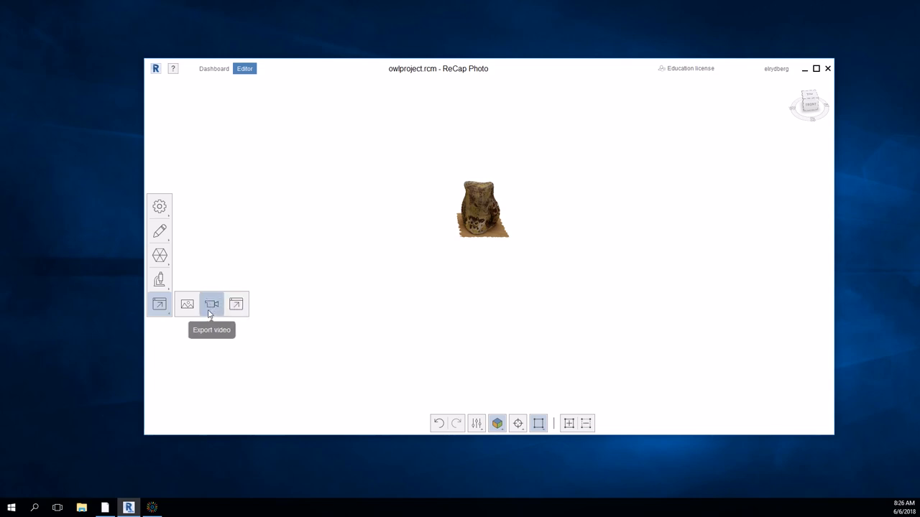
mouse_move(187, 304)
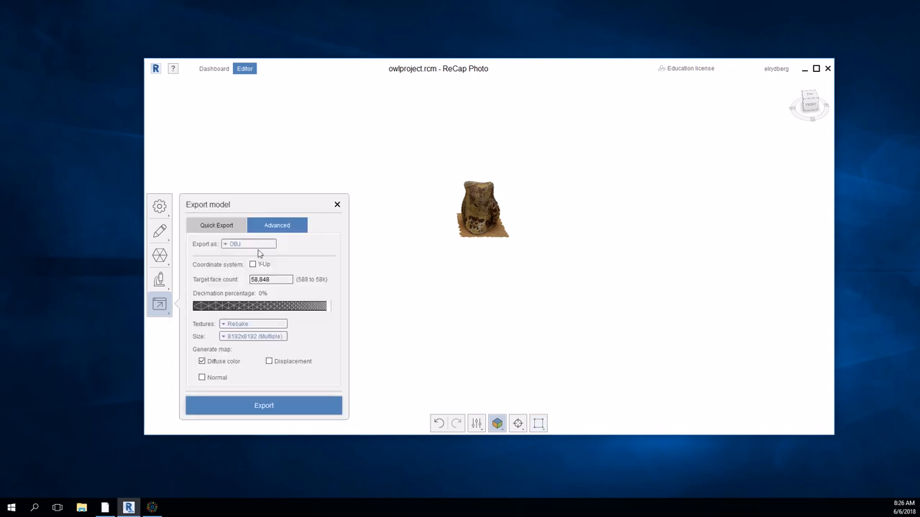
click(249, 244)
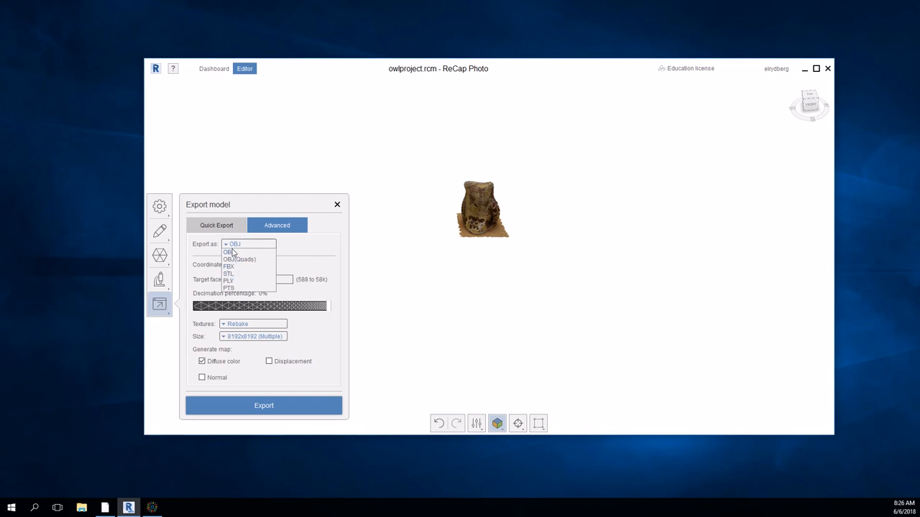
click(234, 251)
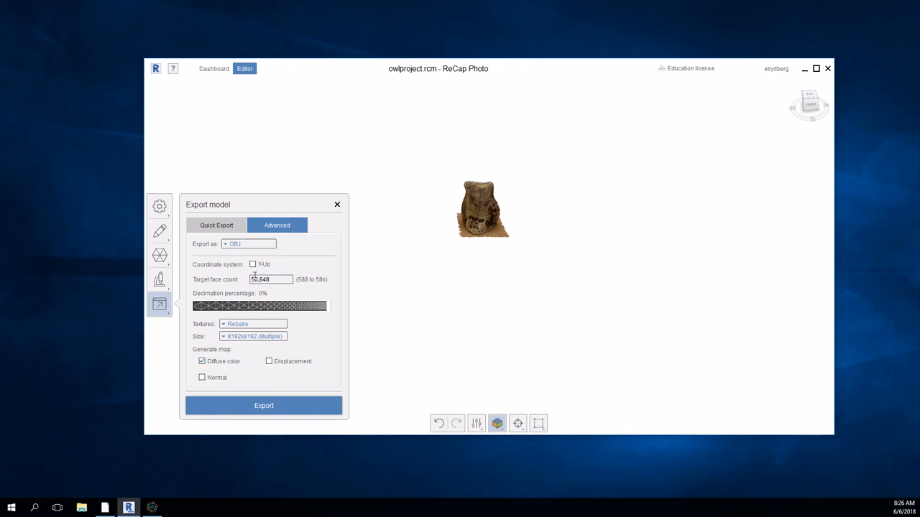
click(252, 323)
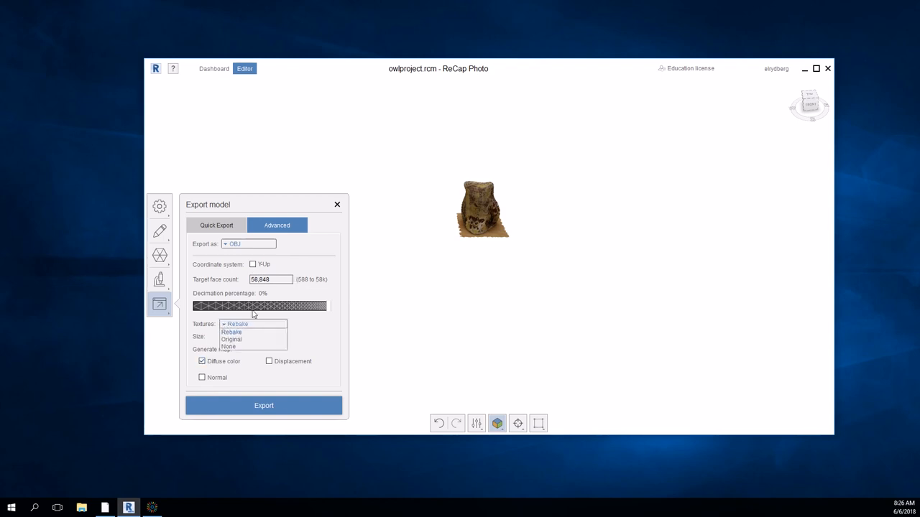
click(237, 324)
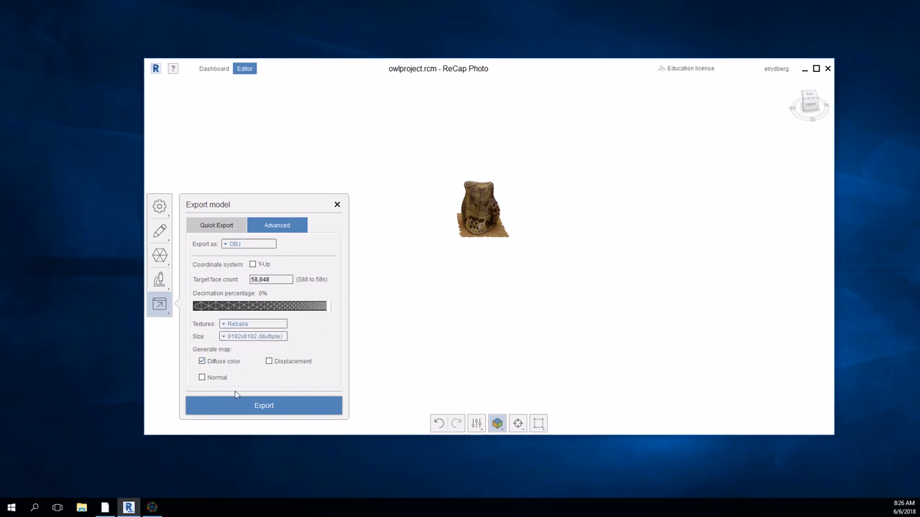
mouse_move(263, 405)
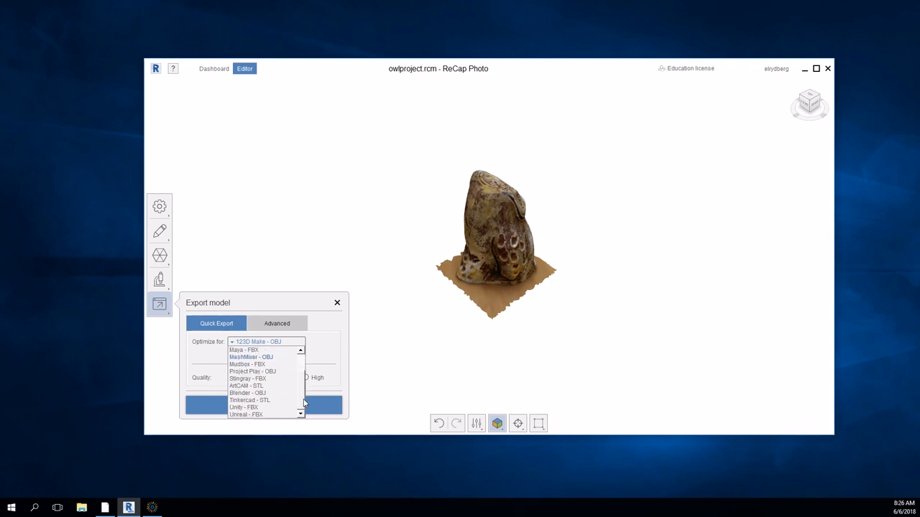
mouse_move(248, 399)
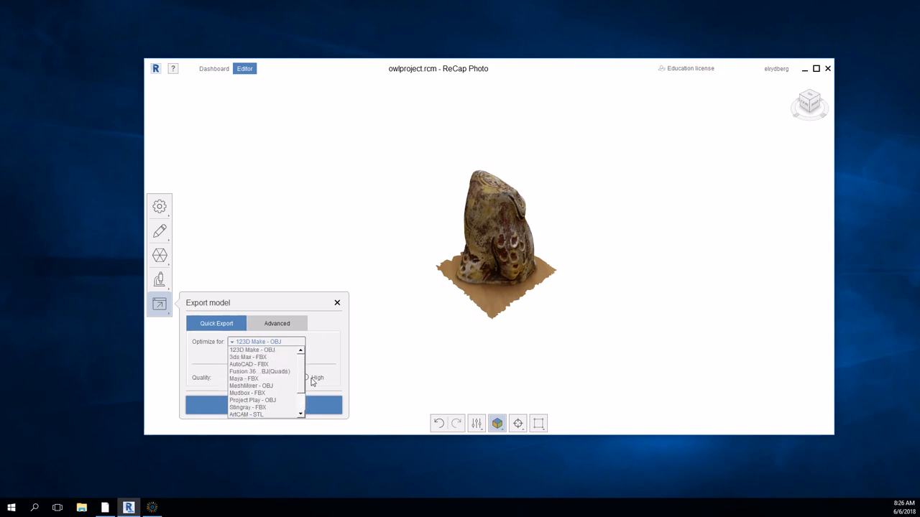
mouse_move(294, 381)
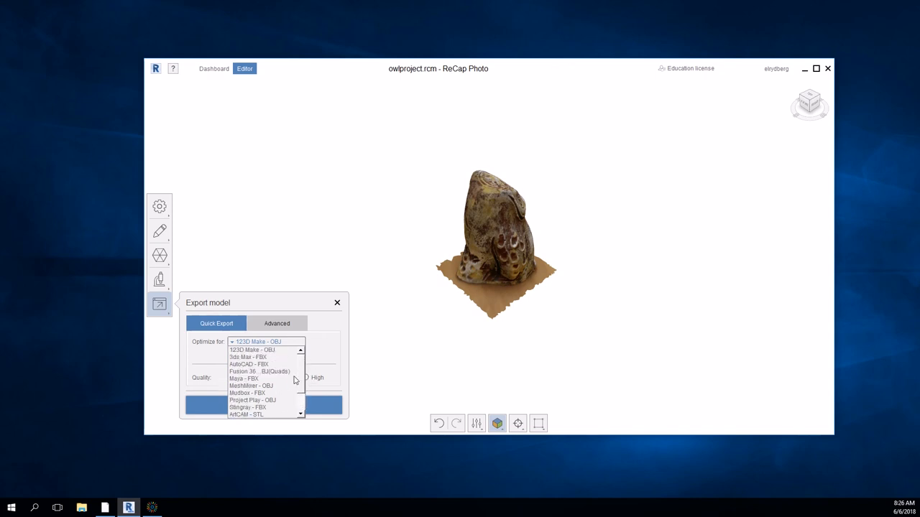
mouse_move(287, 379)
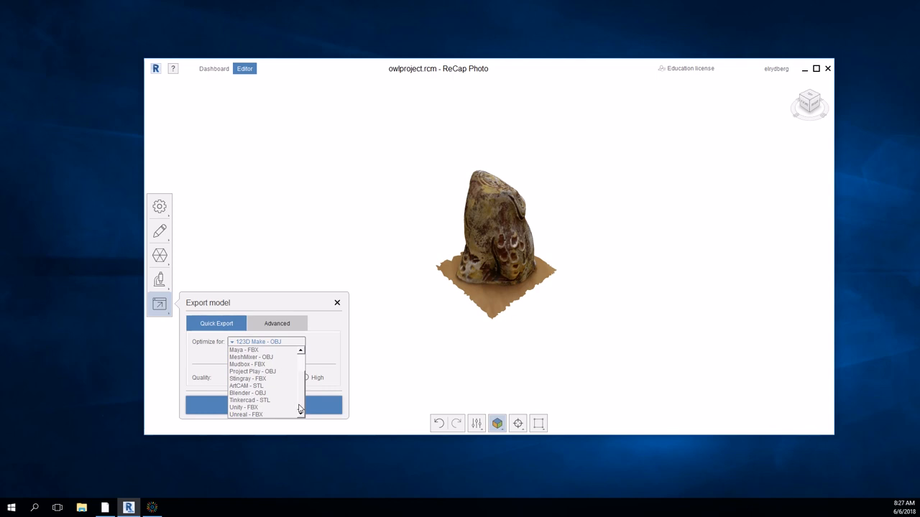
mouse_move(302, 395)
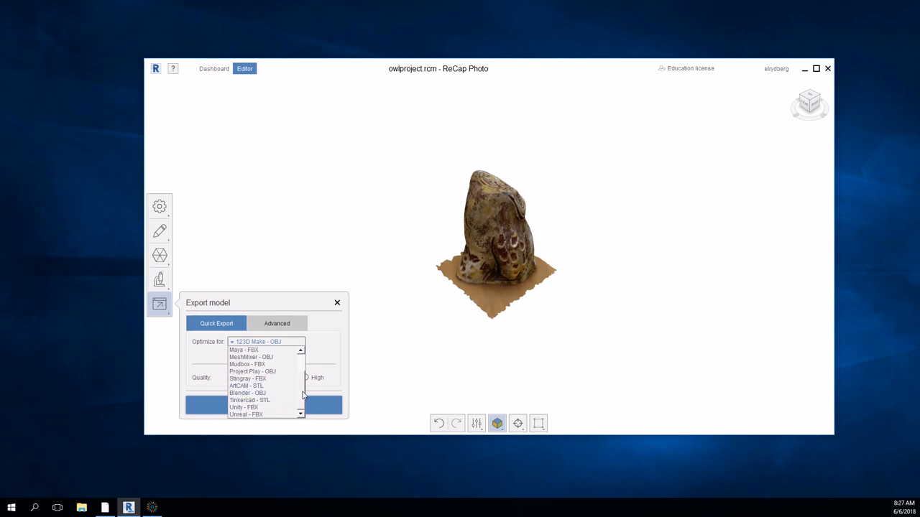
Set the quick export to MeshMixer - OBJ at high quality and start exporting.
click(251, 357)
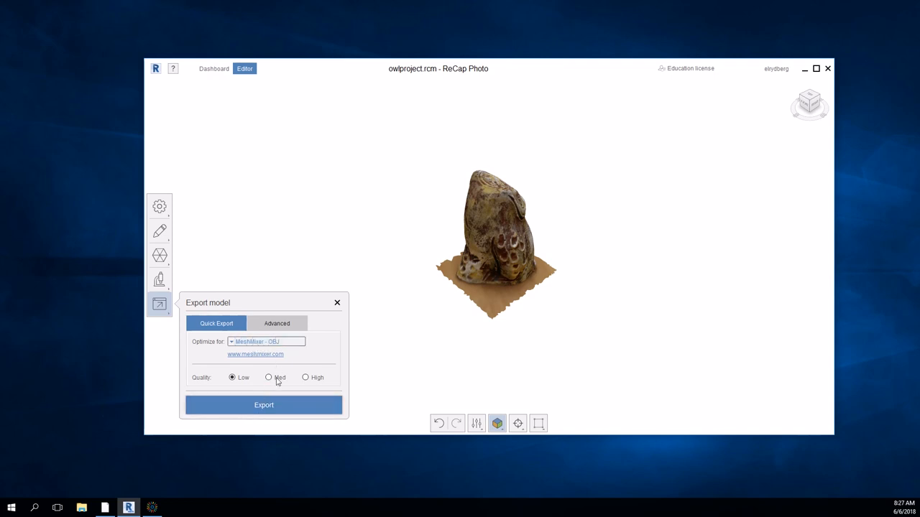
click(305, 378)
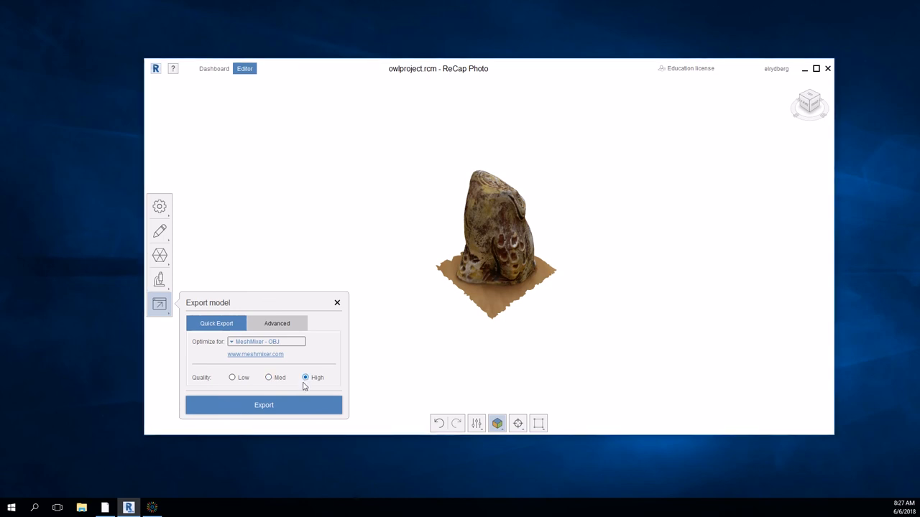
click(263, 404)
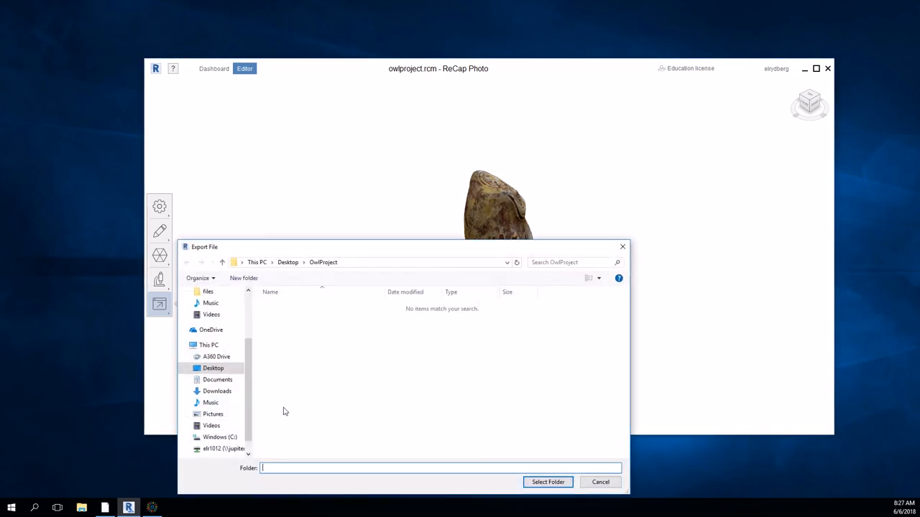
mouse_move(302, 454)
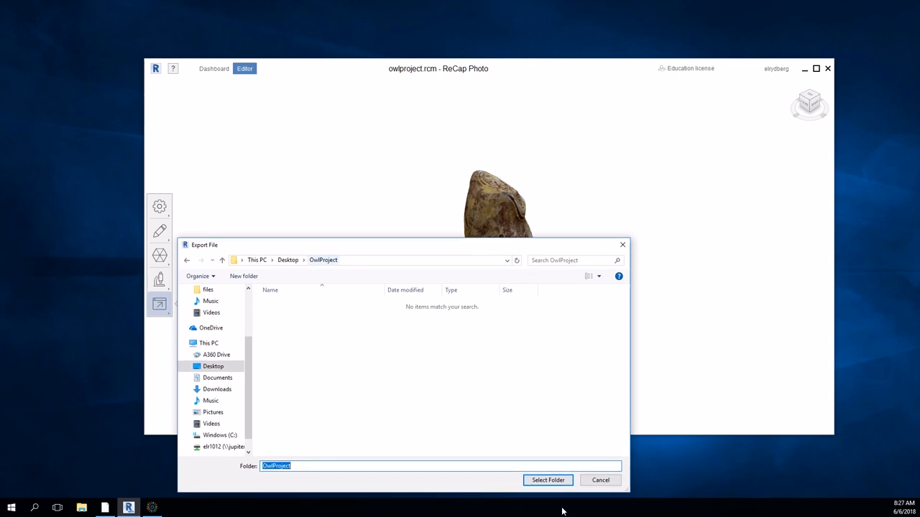
Choose Desktop > OwlProject as the export destination folder.
click(547, 480)
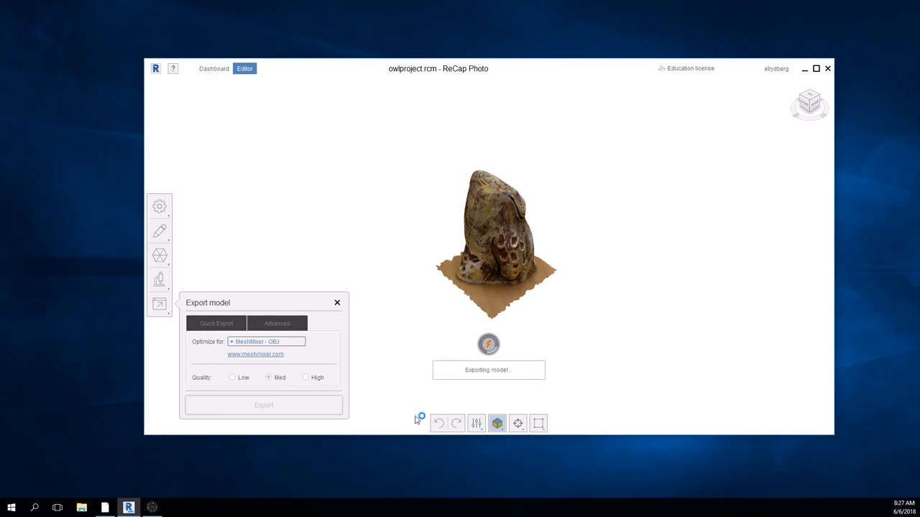
mouse_move(437, 344)
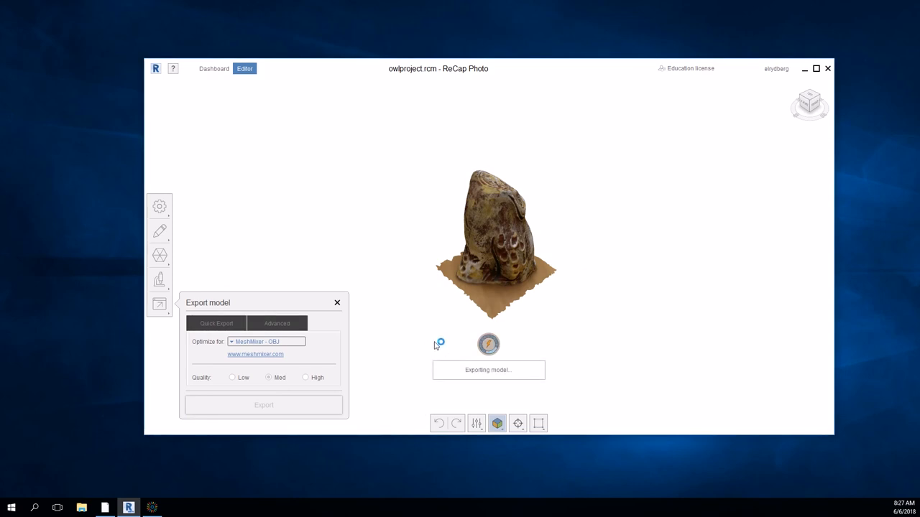
mouse_move(373, 356)
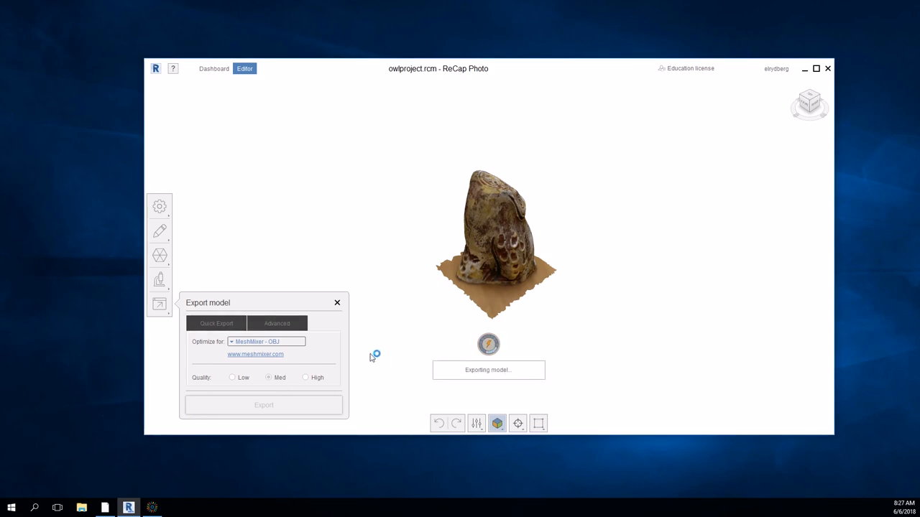
mouse_move(395, 357)
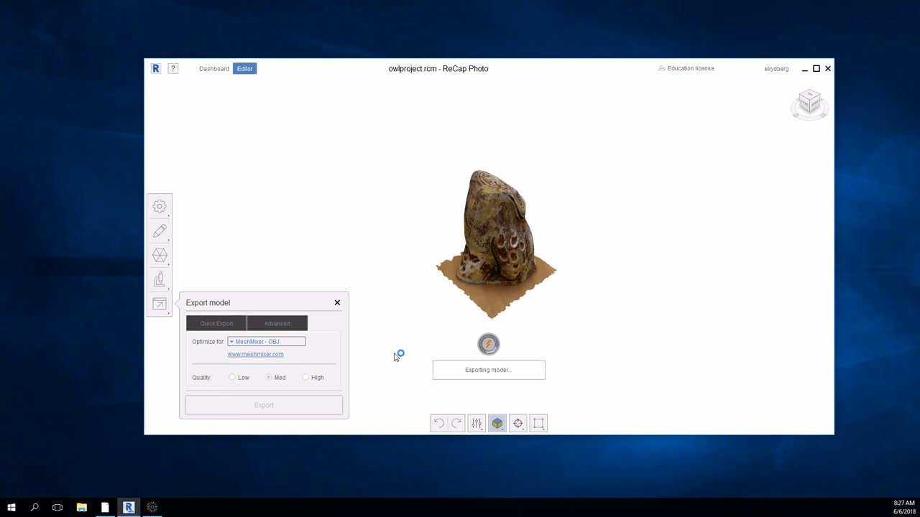
mouse_move(408, 360)
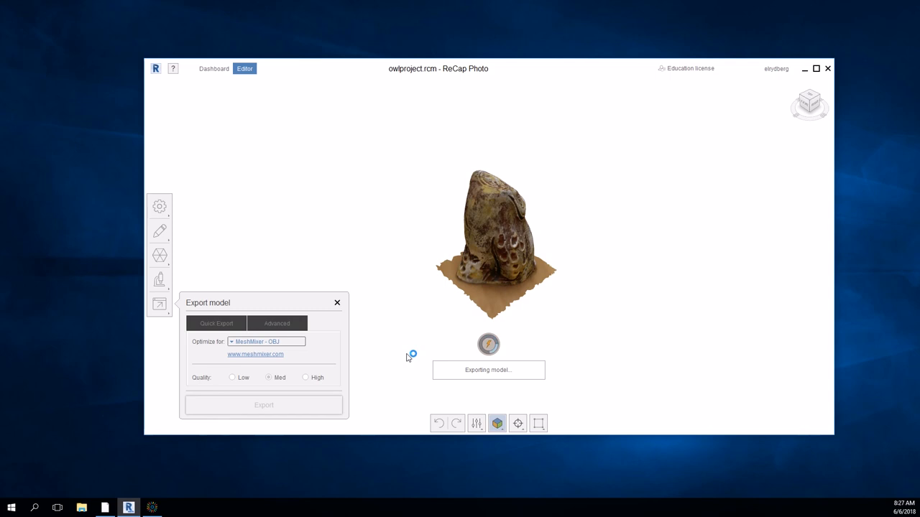
mouse_move(418, 379)
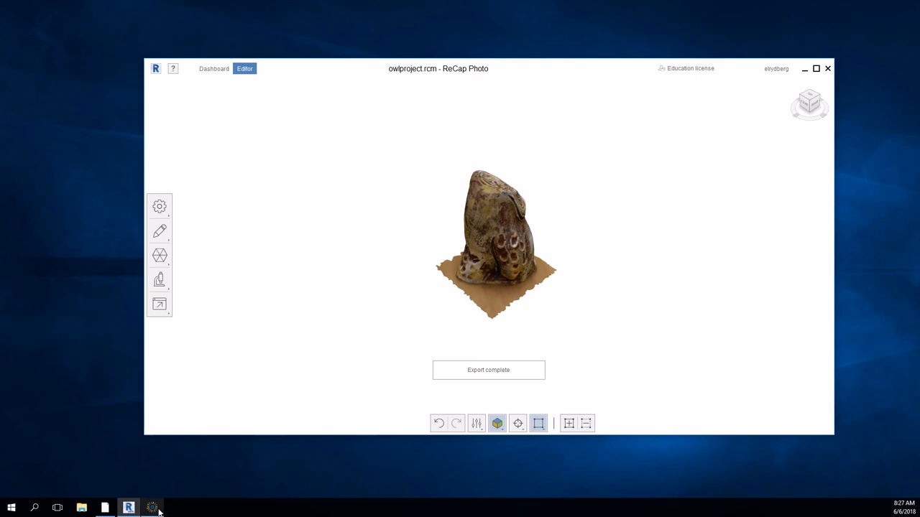
Wait for the owl's MeshMixer OBJ export to report Export complete.
click(151, 507)
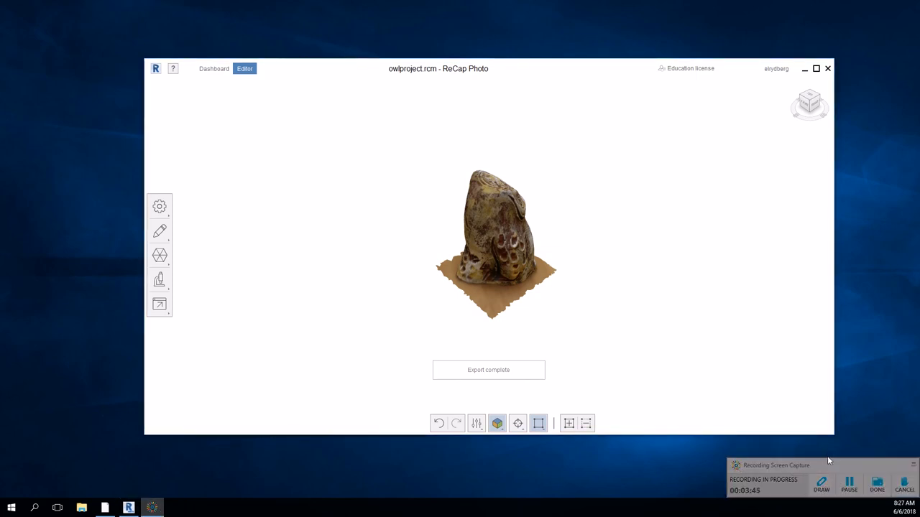